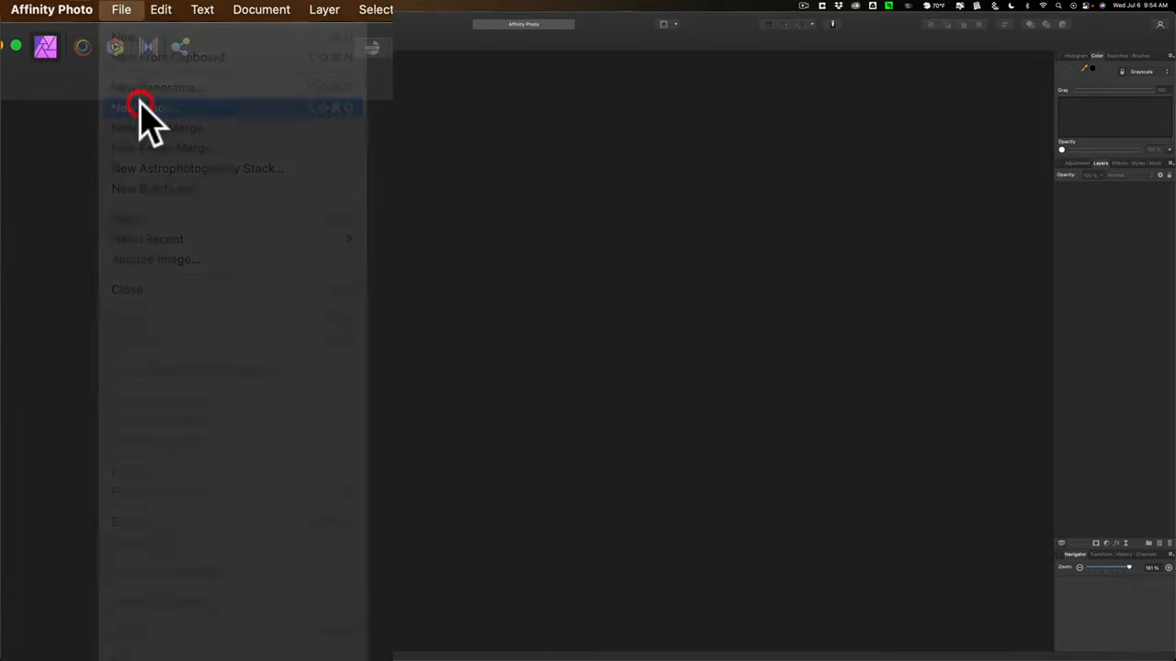
# - Start a new image stack via File > New Stack
pyautogui.click(139, 106)
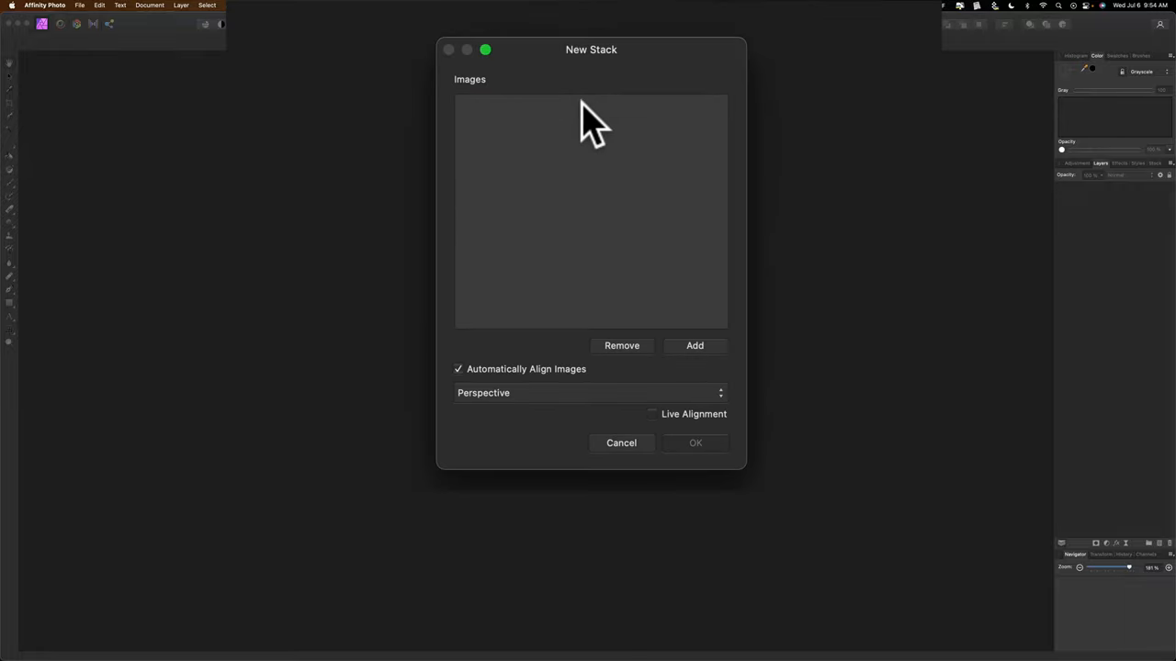
pyautogui.moveTo(698, 364)
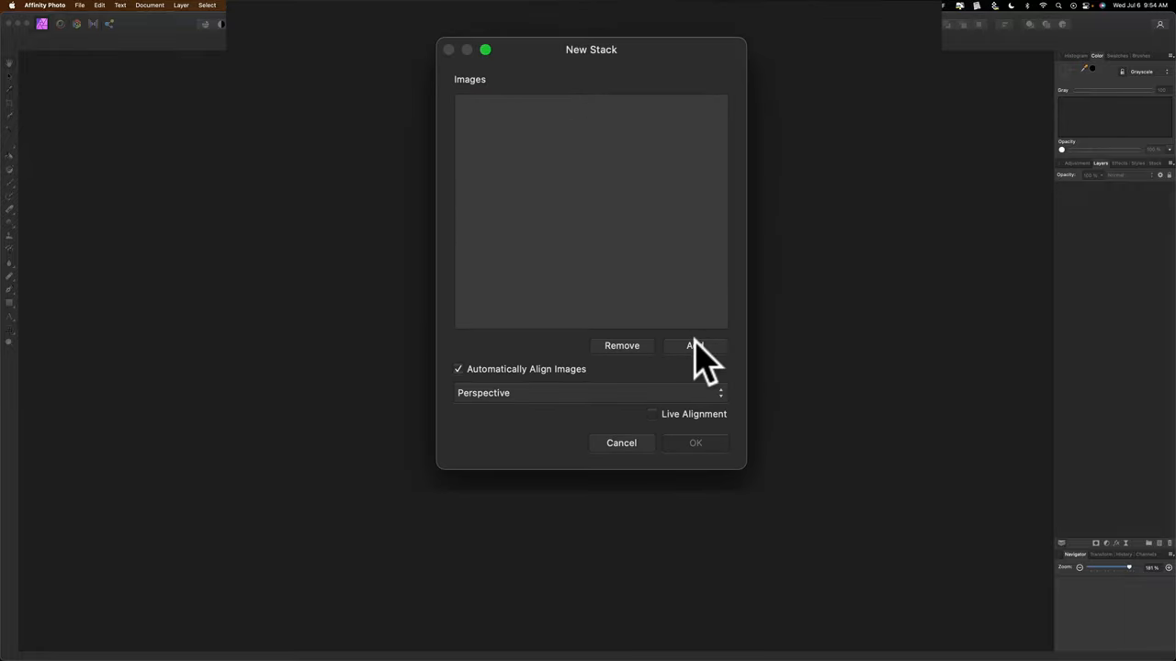
# - Load Joe-3.jpg, Joe-1.jpg and Joe-2.jpg from the JoeTimesThree folder into the stack's image list
pyautogui.click(695, 346)
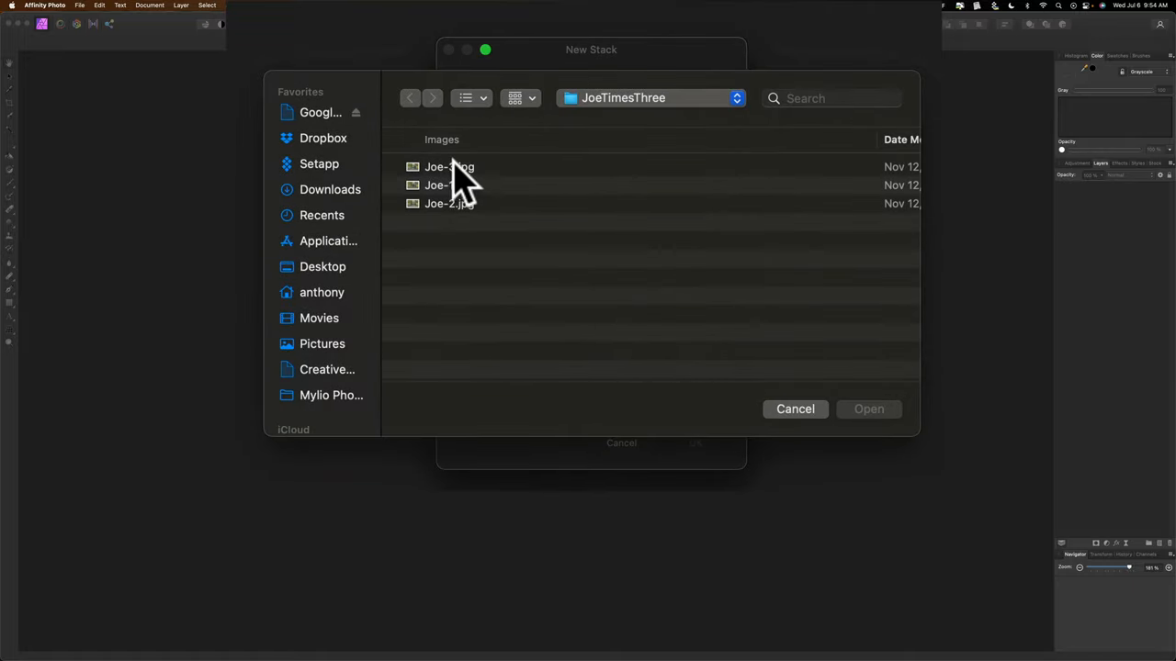
pyautogui.click(448, 165)
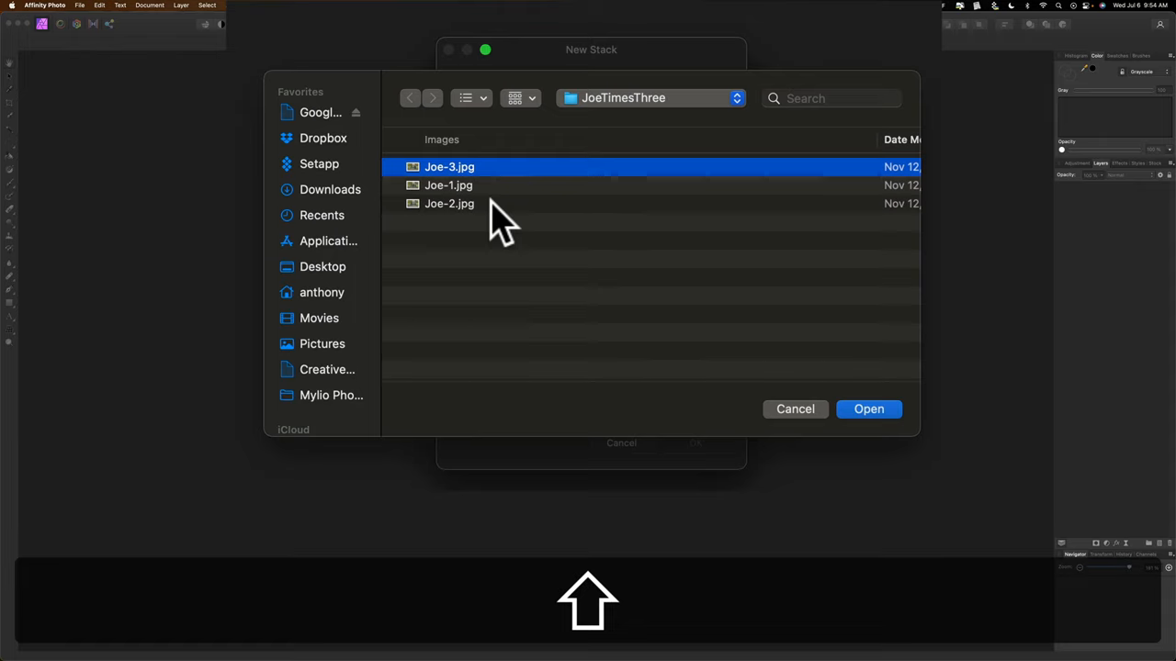
pyautogui.click(448, 202)
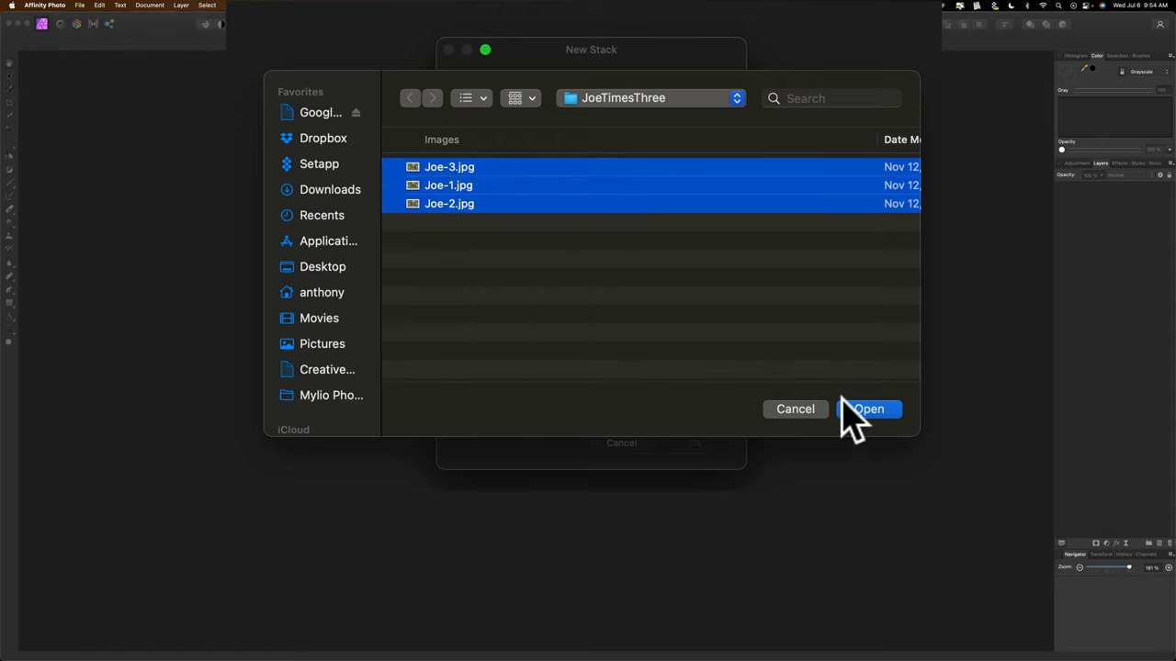
pyautogui.click(867, 408)
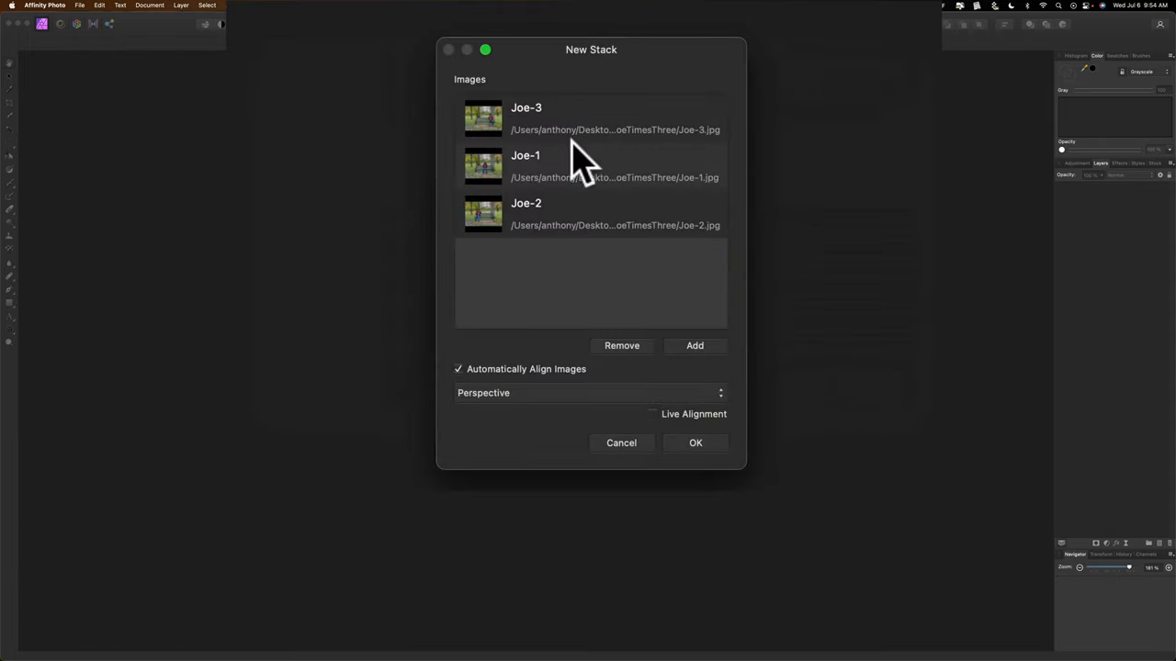
pyautogui.moveTo(579, 198)
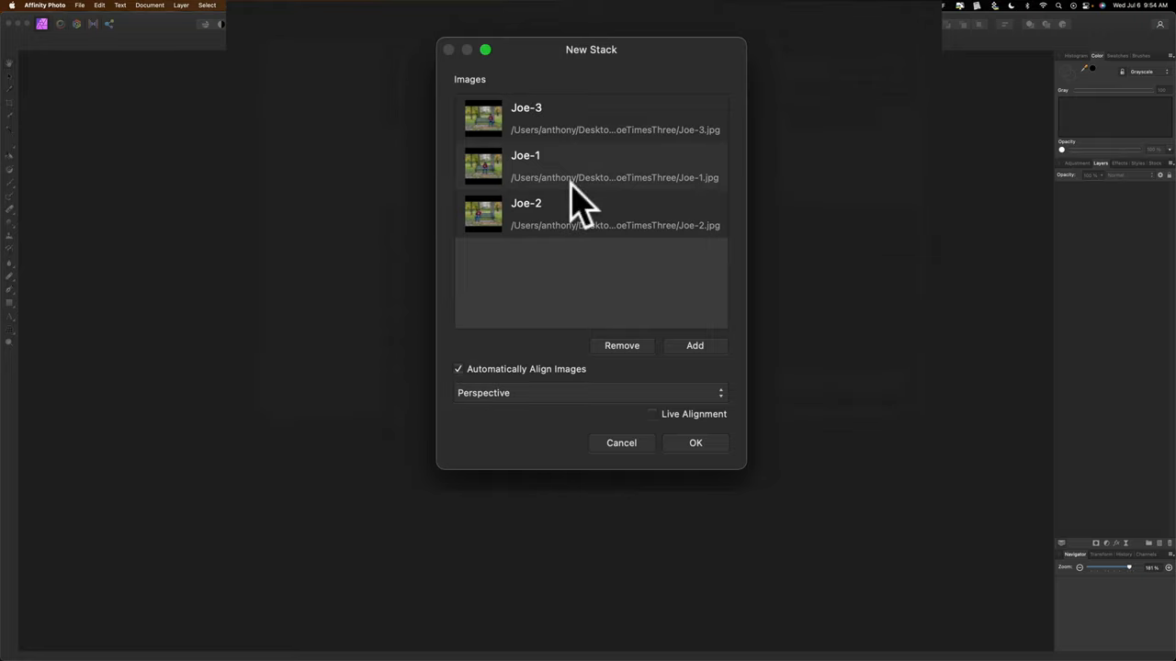
pyautogui.moveTo(566, 386)
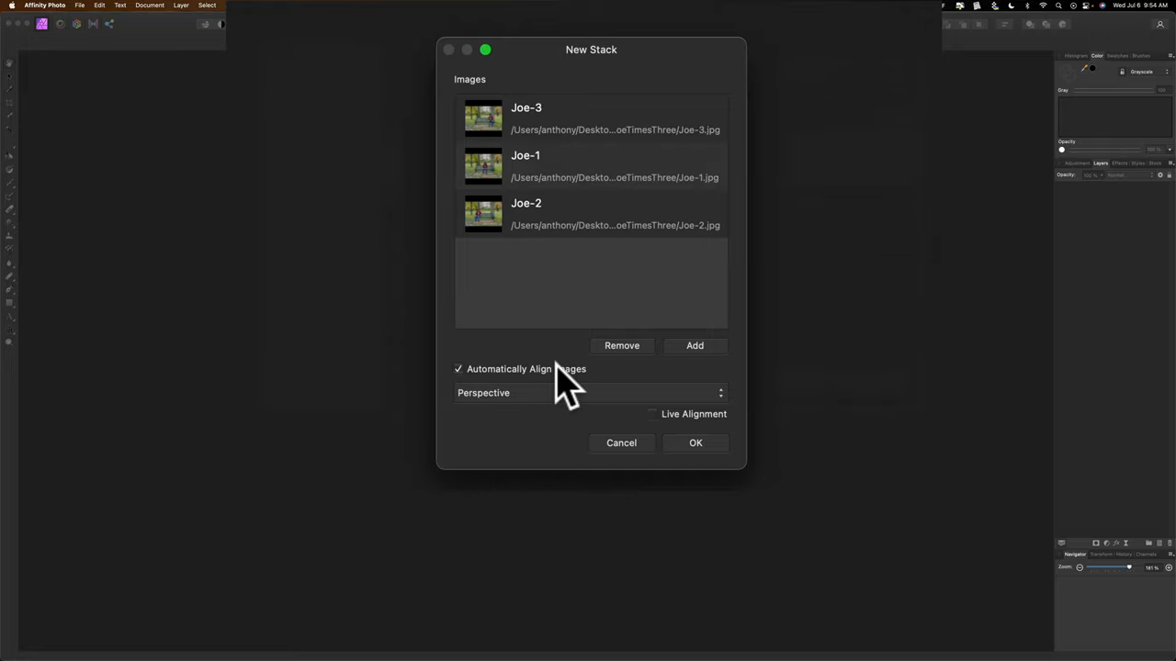
pyautogui.moveTo(540, 349)
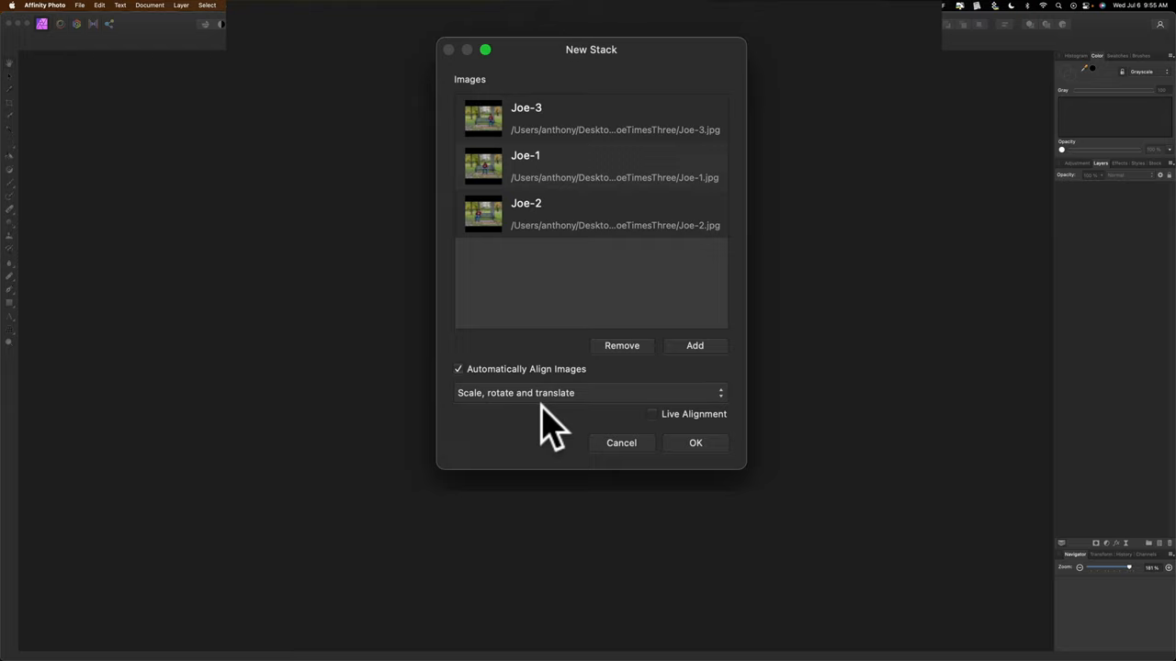
pyautogui.moveTo(707, 446)
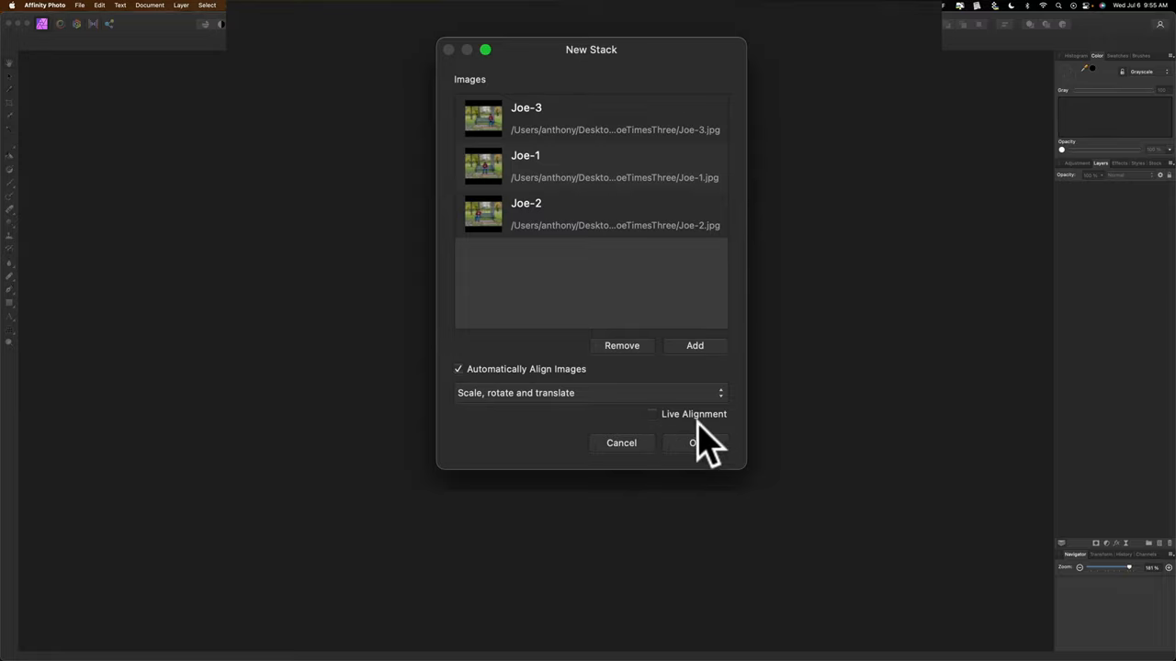
# - Create the stack with Scale, rotate and translate alignment and automatic alignment on
pyautogui.click(695, 443)
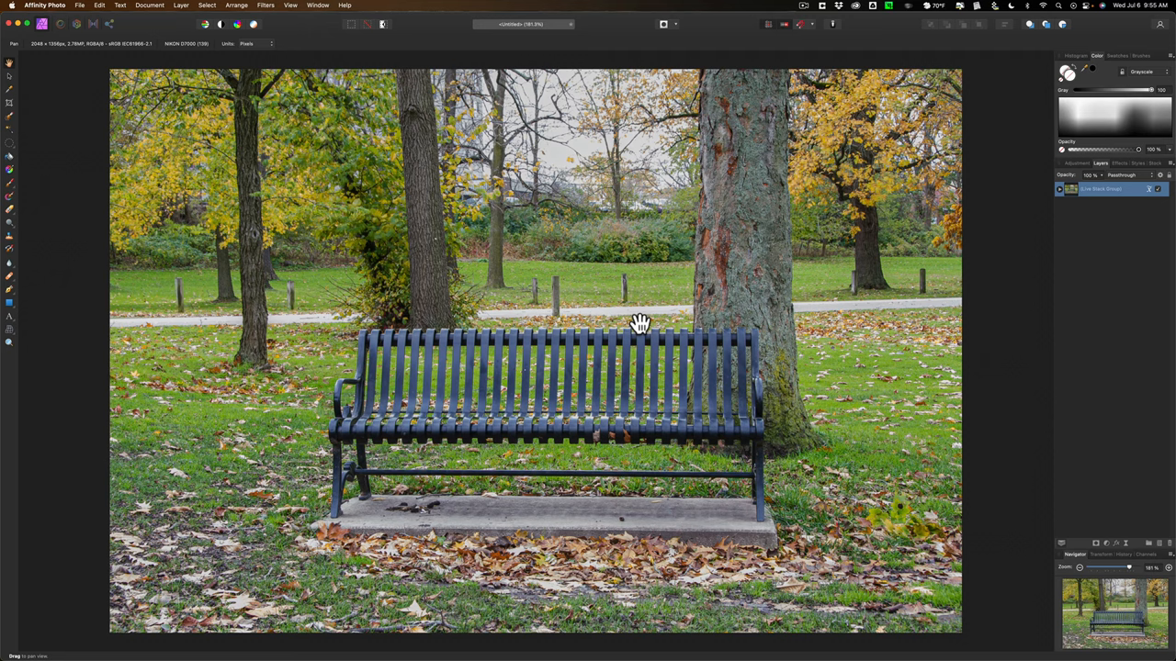
pyautogui.moveTo(598, 347)
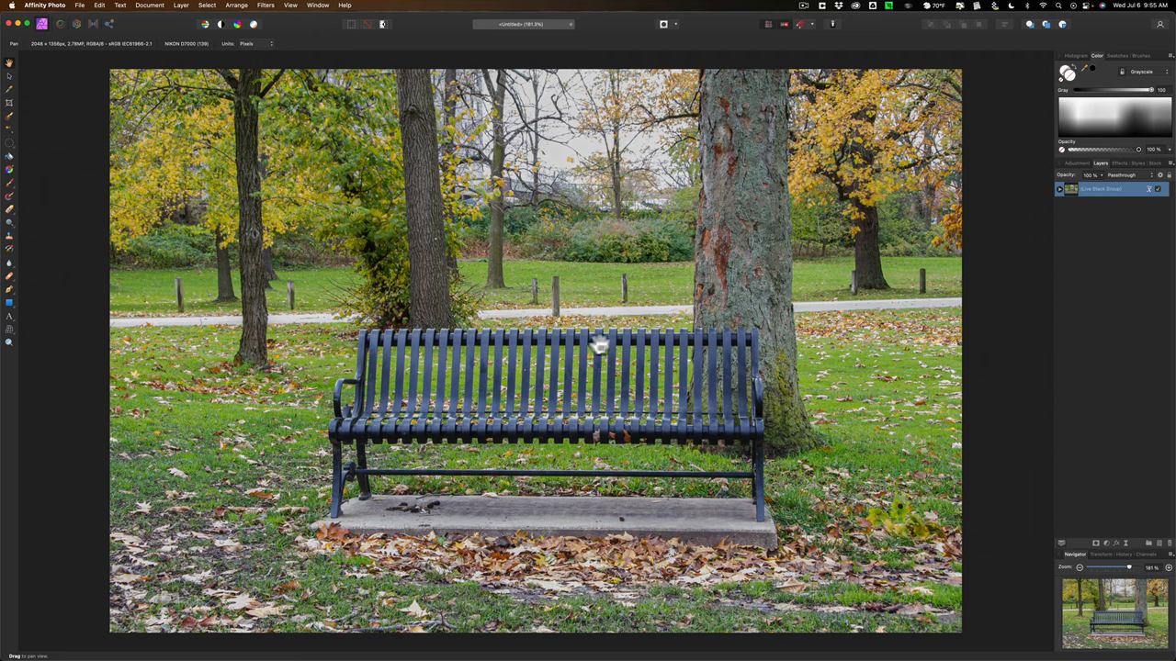
pyautogui.moveTo(633, 368)
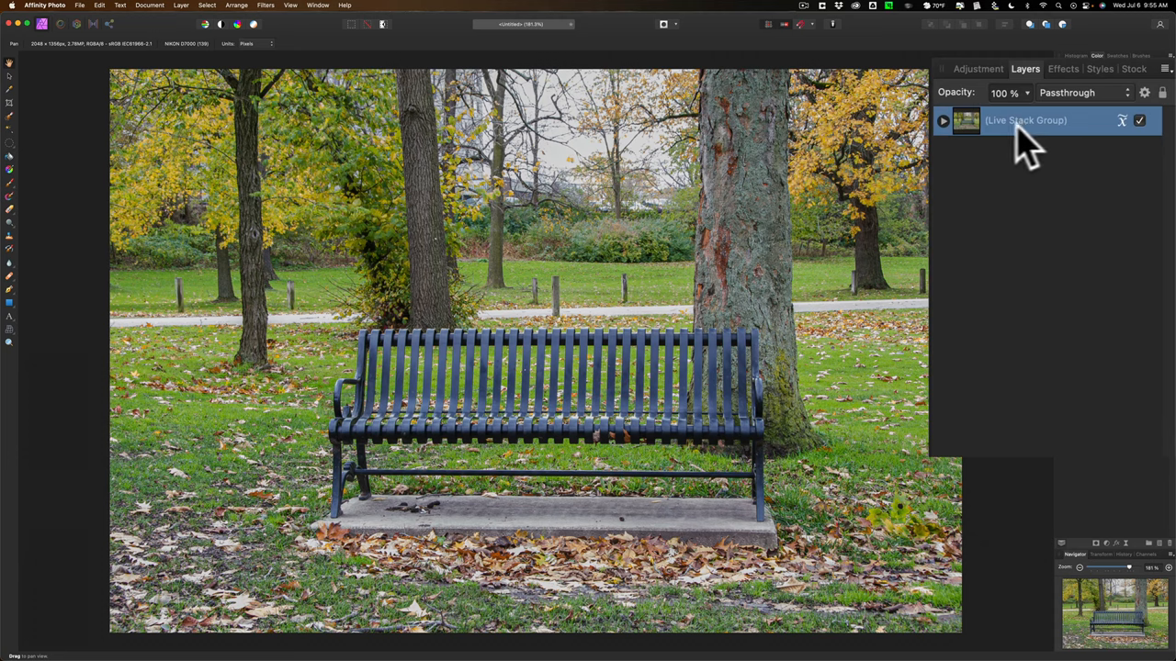
pyautogui.moveTo(1032, 147)
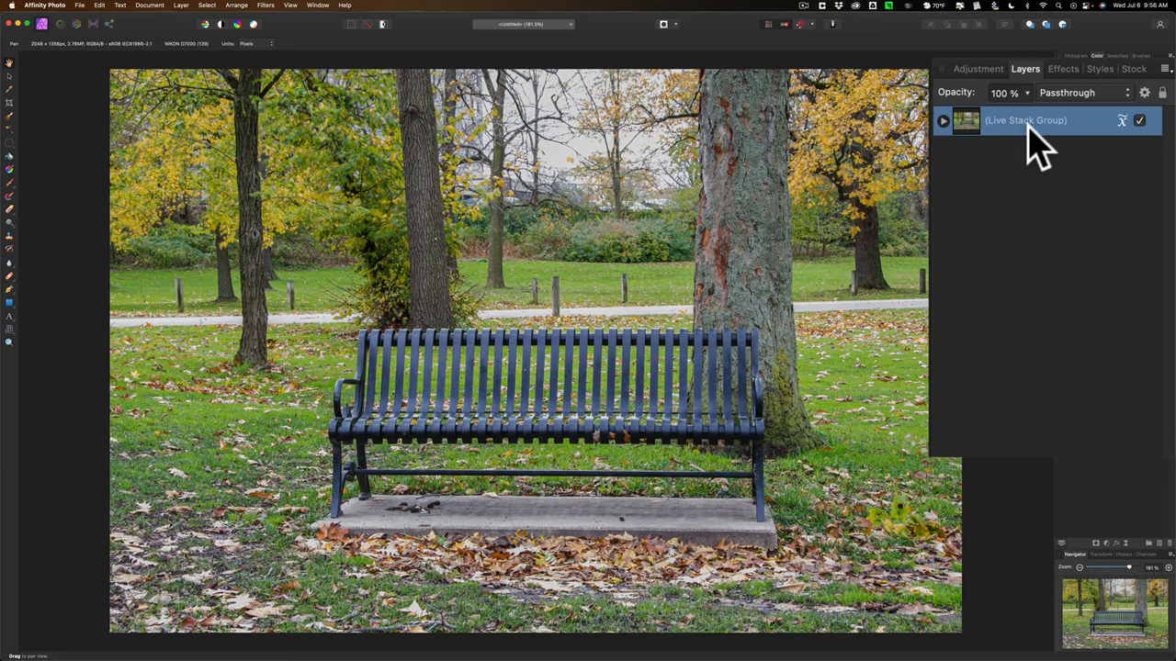
pyautogui.moveTo(1124, 144)
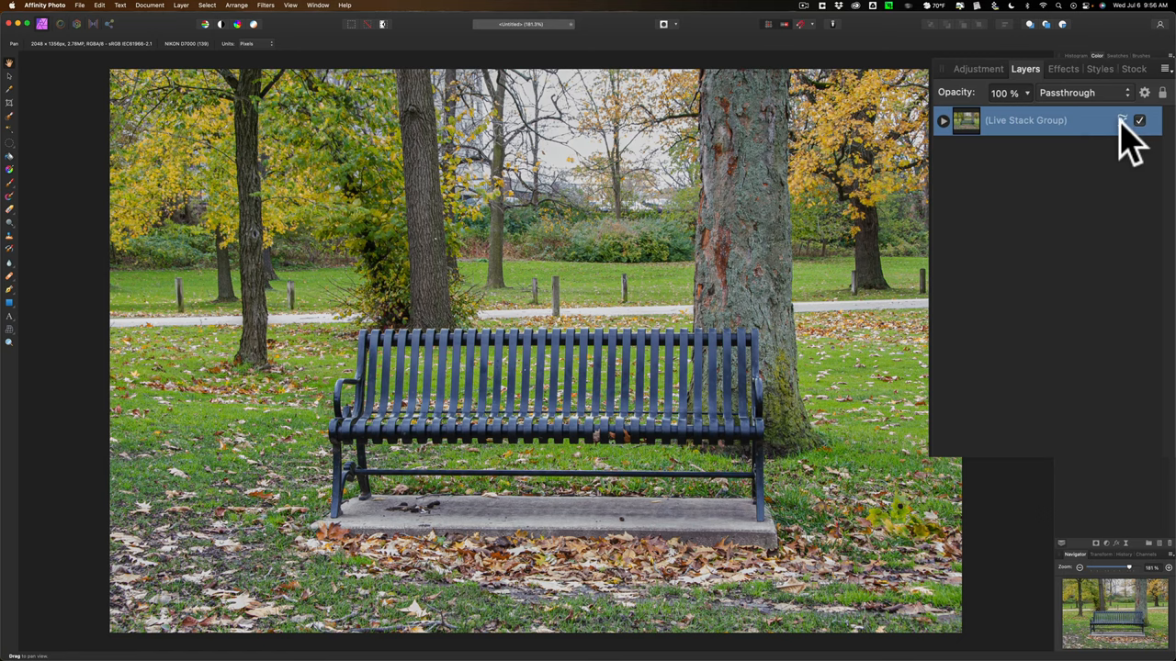
pyautogui.click(1123, 121)
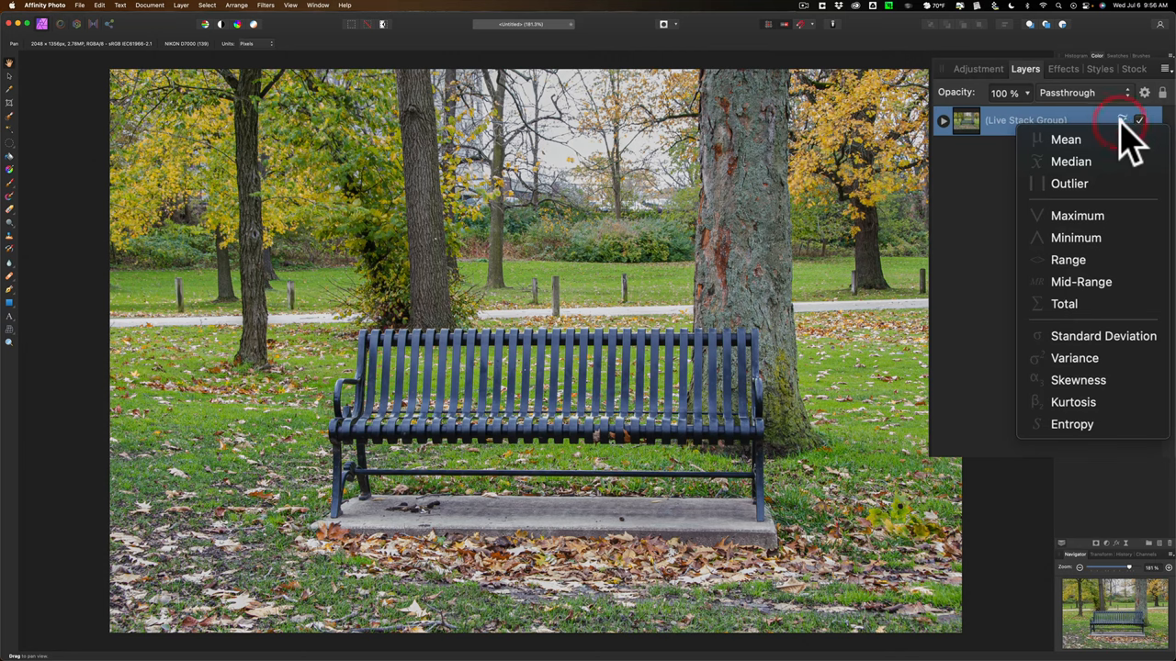
pyautogui.click(1066, 139)
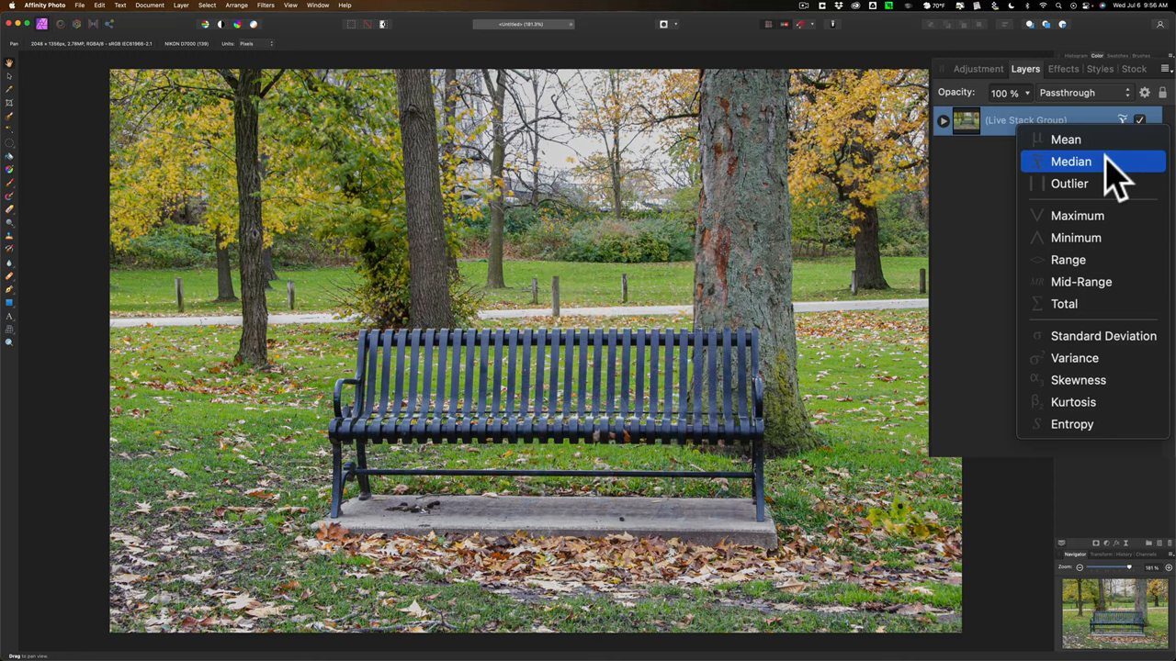
pyautogui.click(1070, 183)
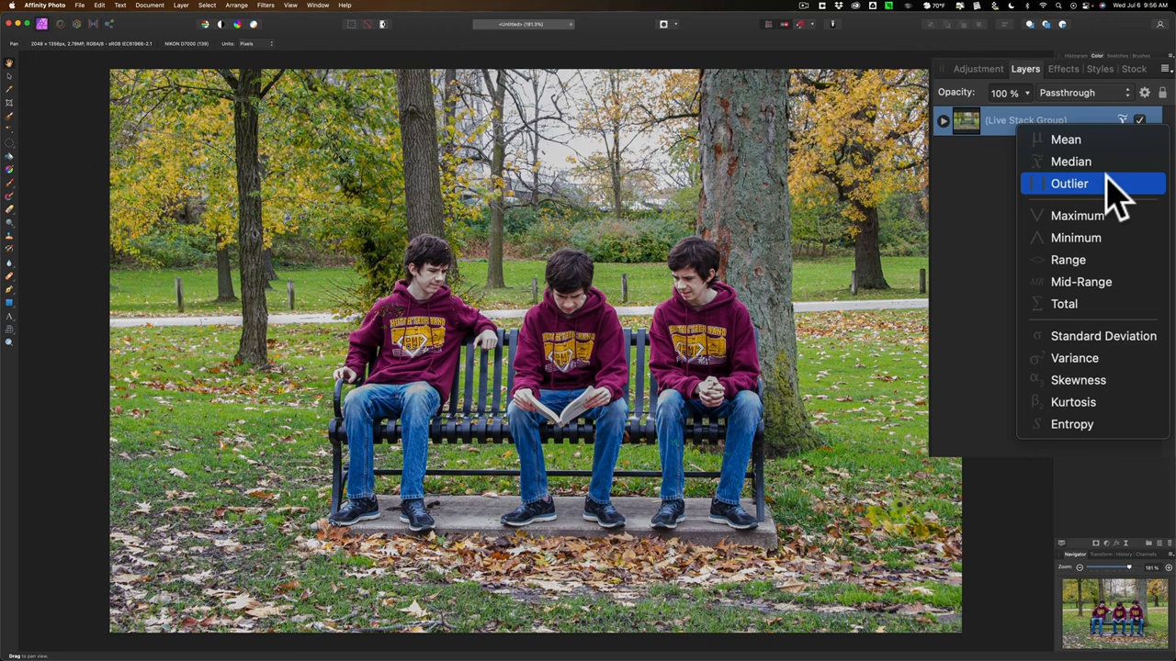
pyautogui.moveTo(1112, 198)
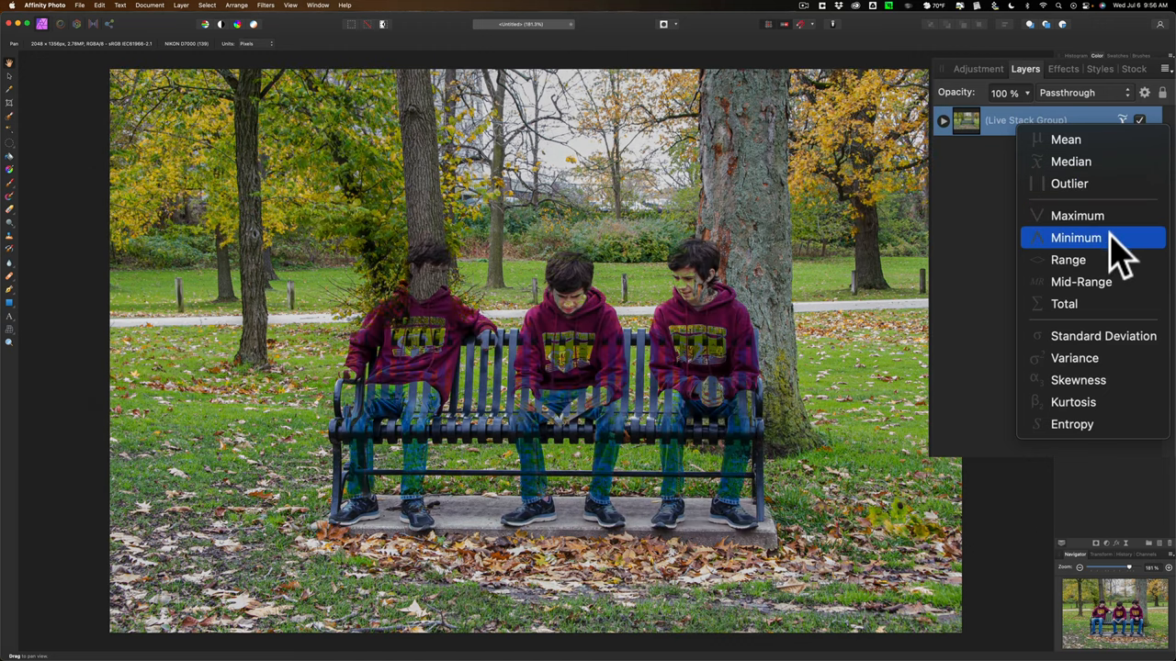
pyautogui.click(1064, 303)
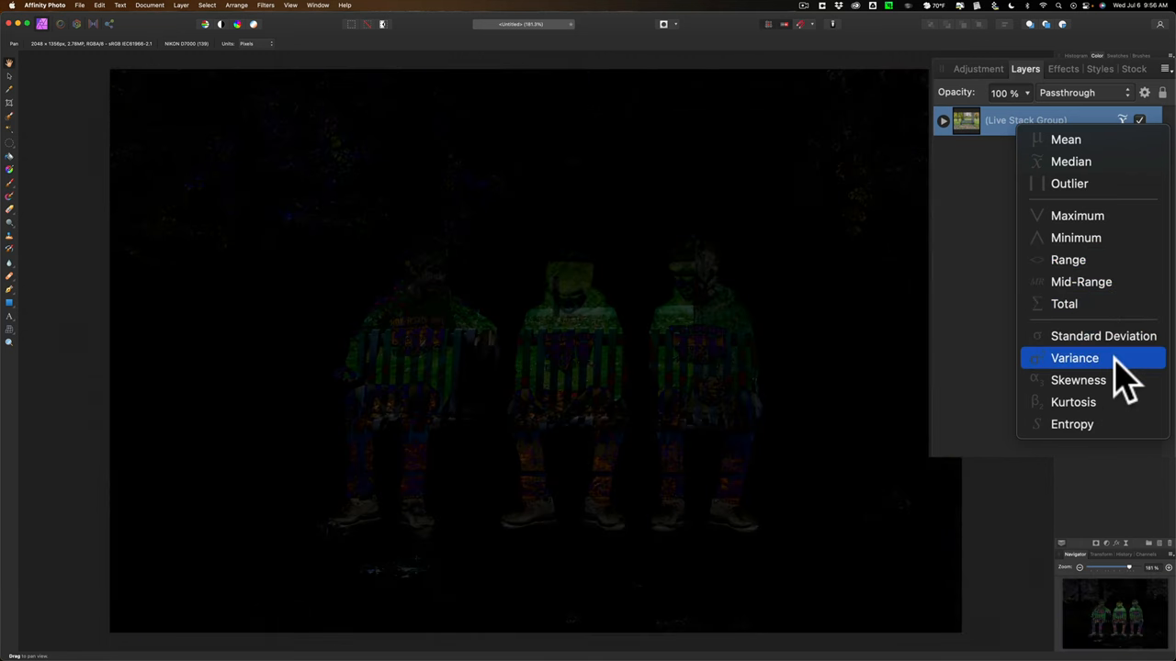
pyautogui.click(1070, 162)
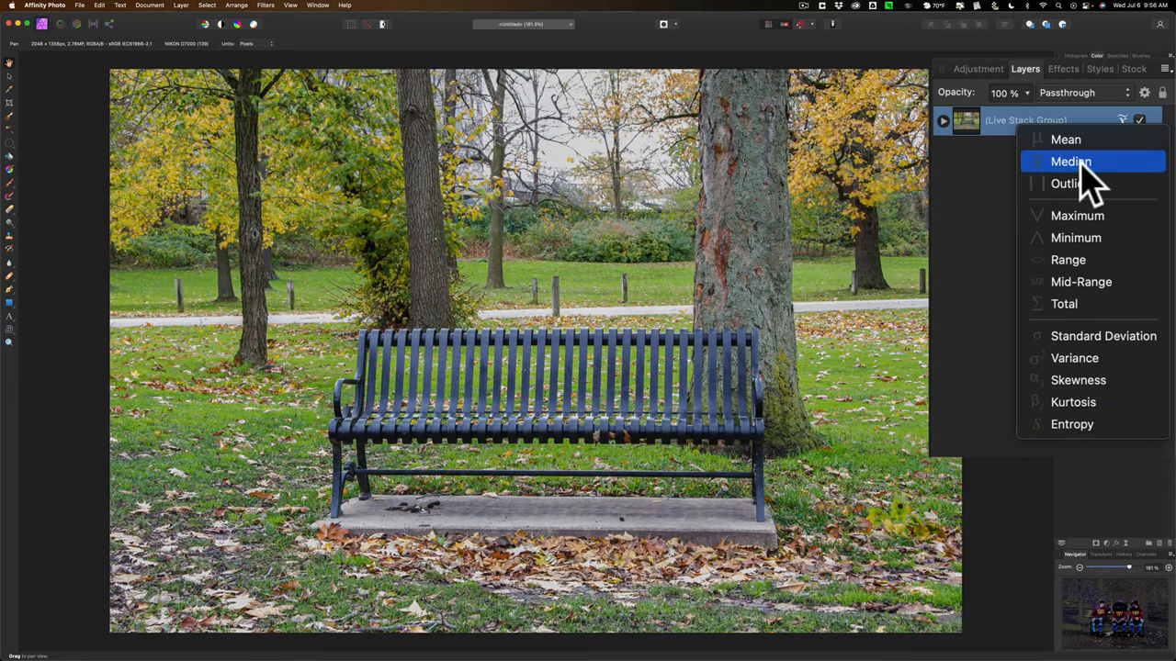
pyautogui.click(1071, 161)
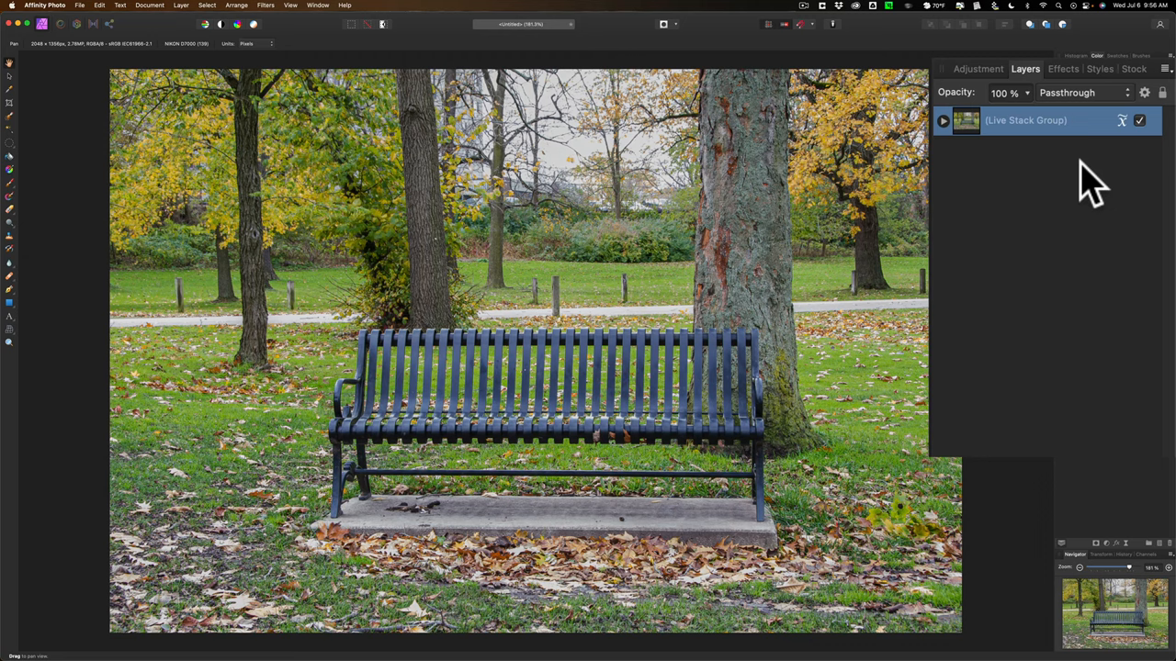
pyautogui.moveTo(1124, 143)
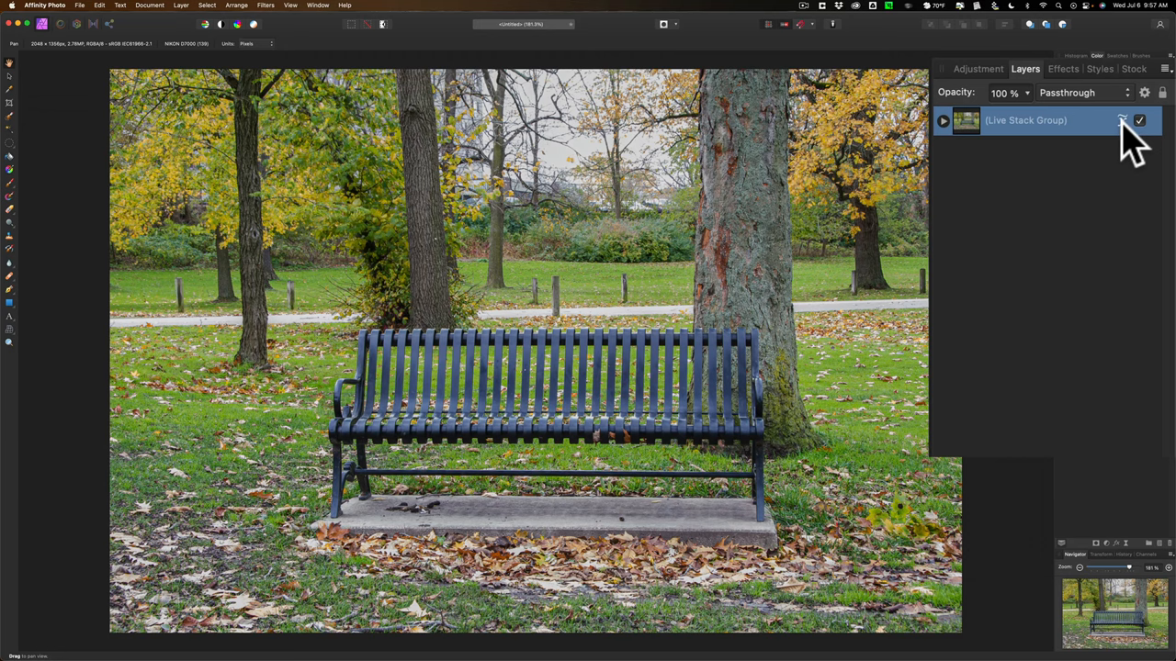
# - Reveal the Live Stack Group's operator menu from its stack icon
pyautogui.click(1121, 121)
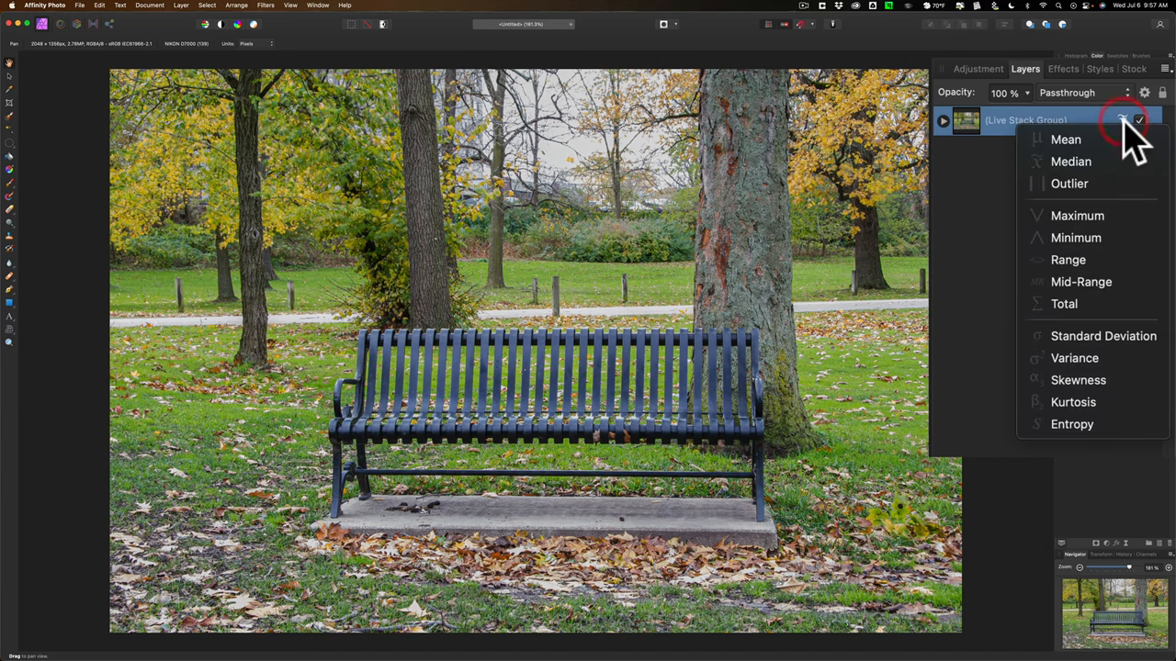
# - Choose the Outlier operator so all three boys show on the bench
pyautogui.click(1071, 162)
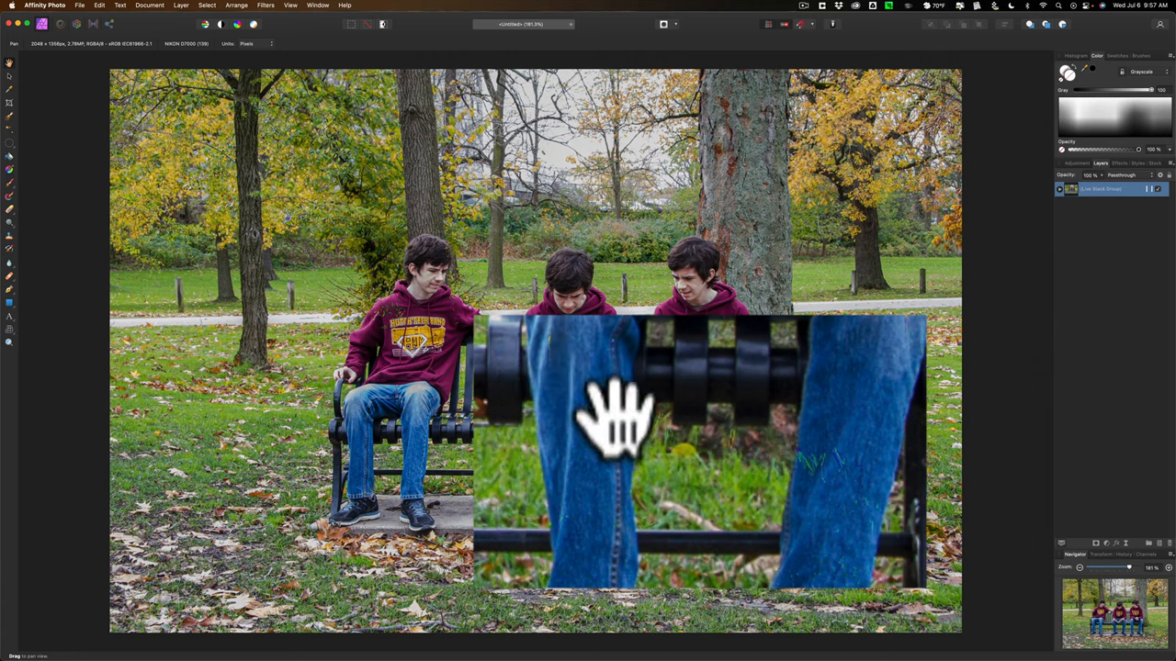
pyautogui.moveTo(872, 405)
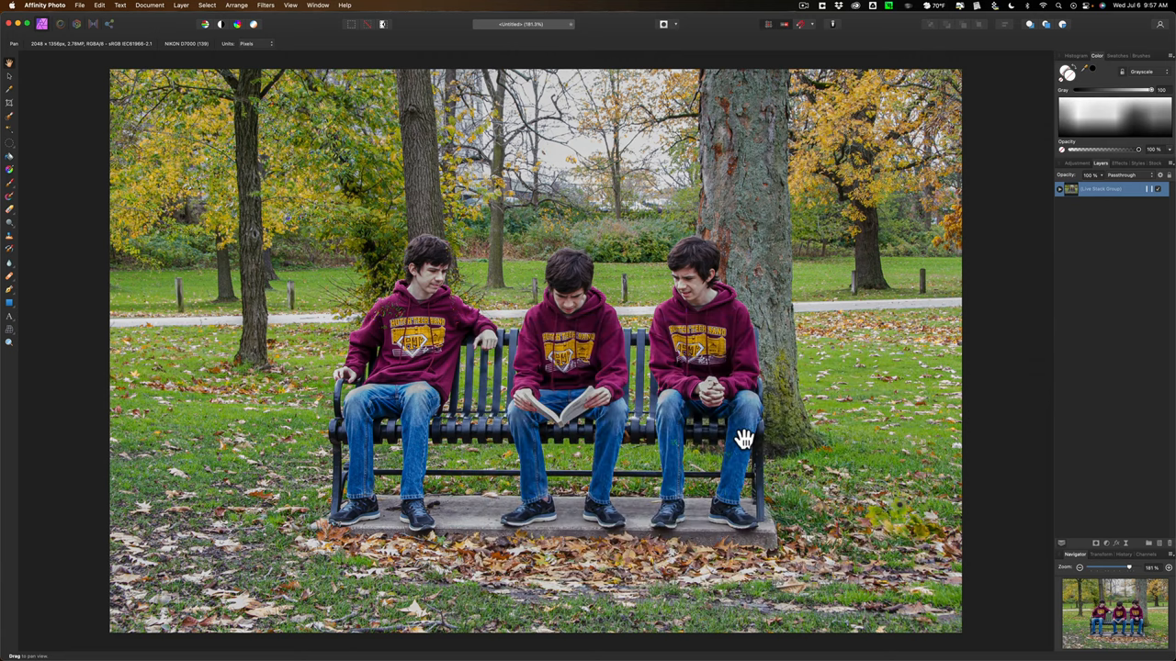
pyautogui.moveTo(726, 434)
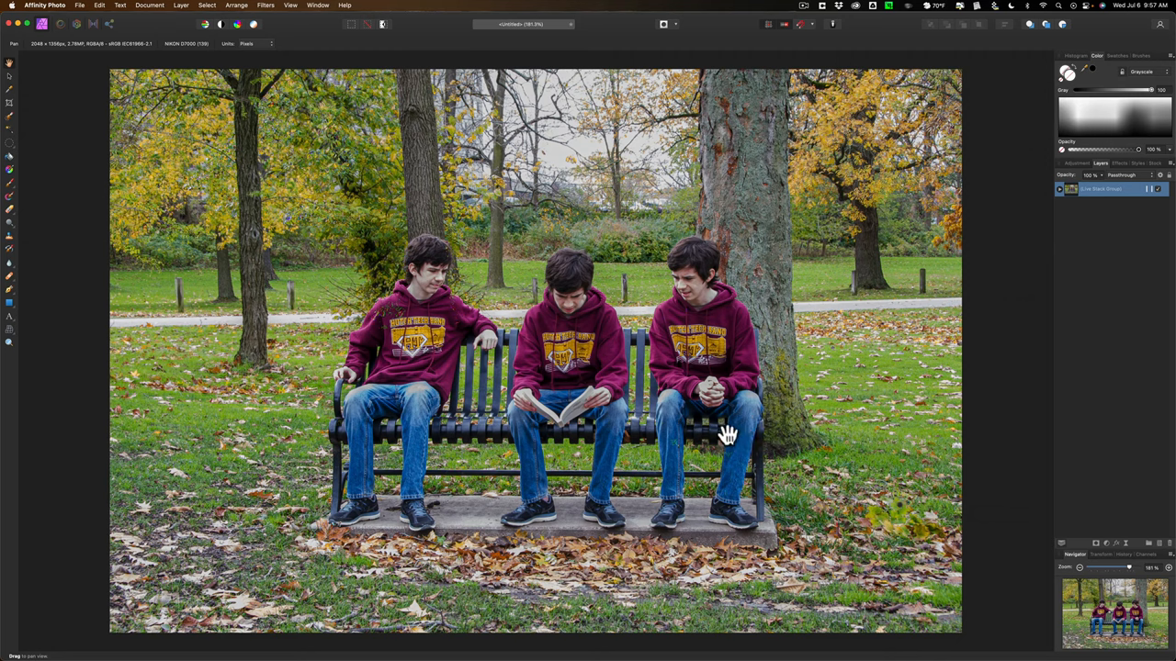
pyautogui.moveTo(646, 404)
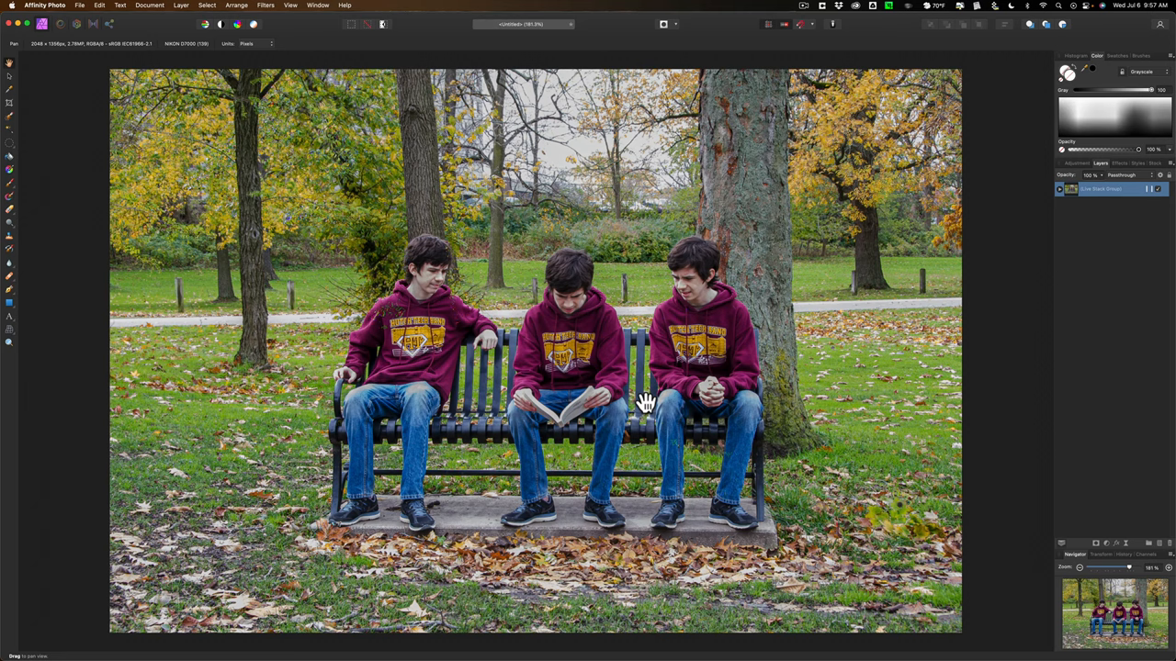
pyautogui.moveTo(650, 316)
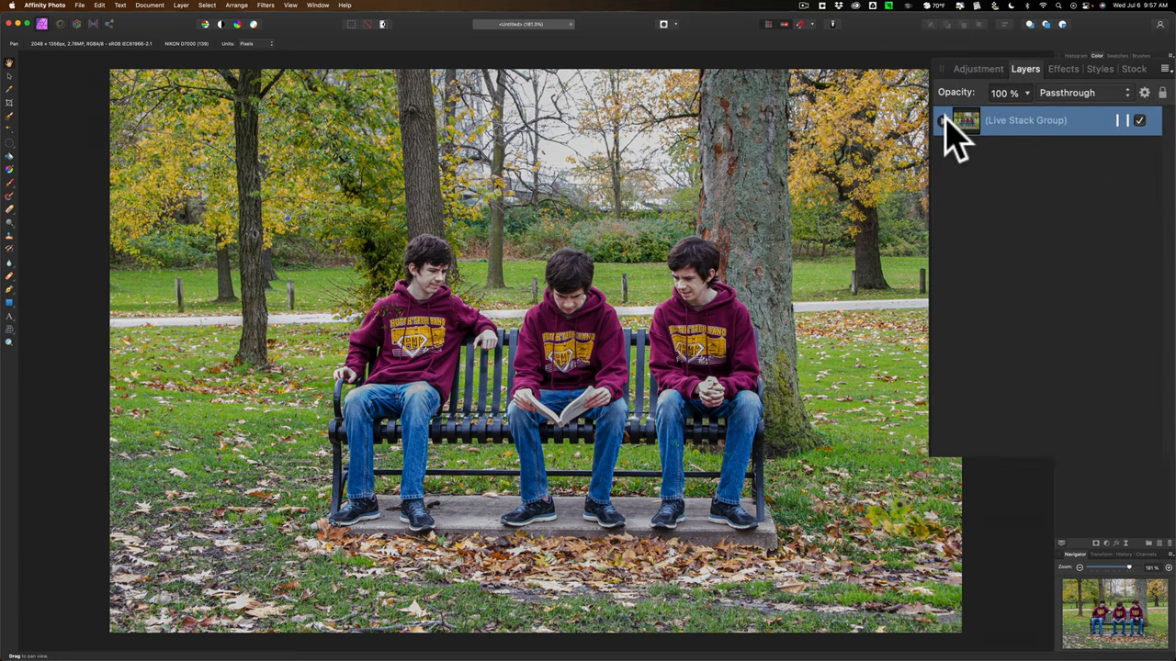
# - Move the three Joe photos out of the Live Stack Group and delete the empty group
pyautogui.click(946, 121)
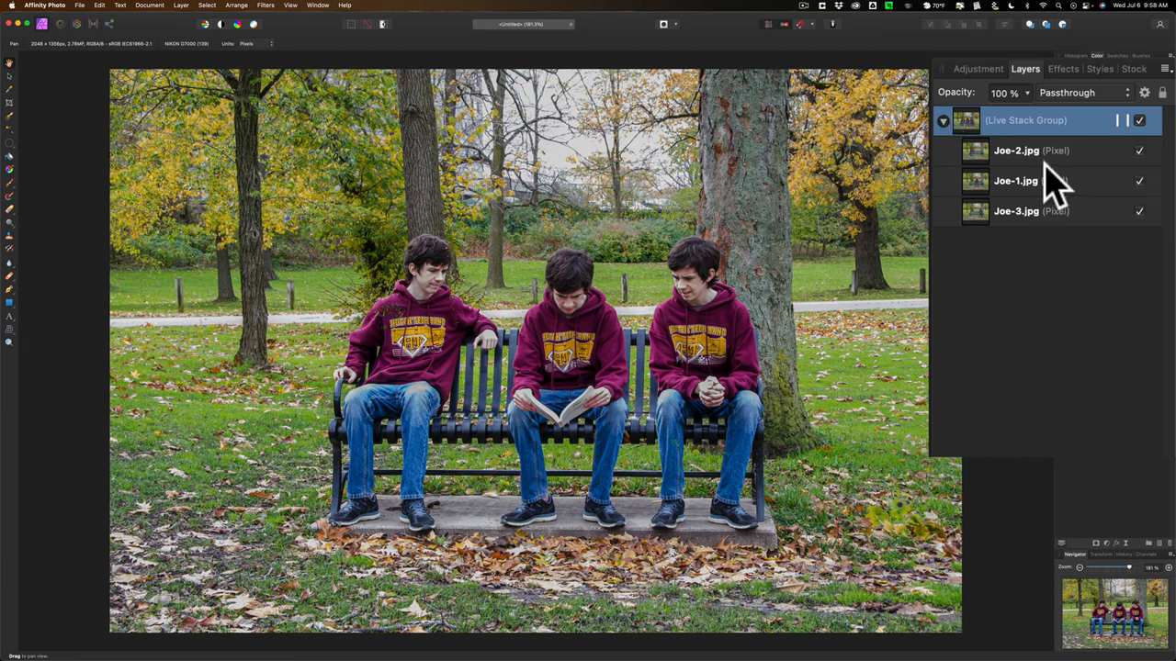
pyautogui.moveTo(1082, 169)
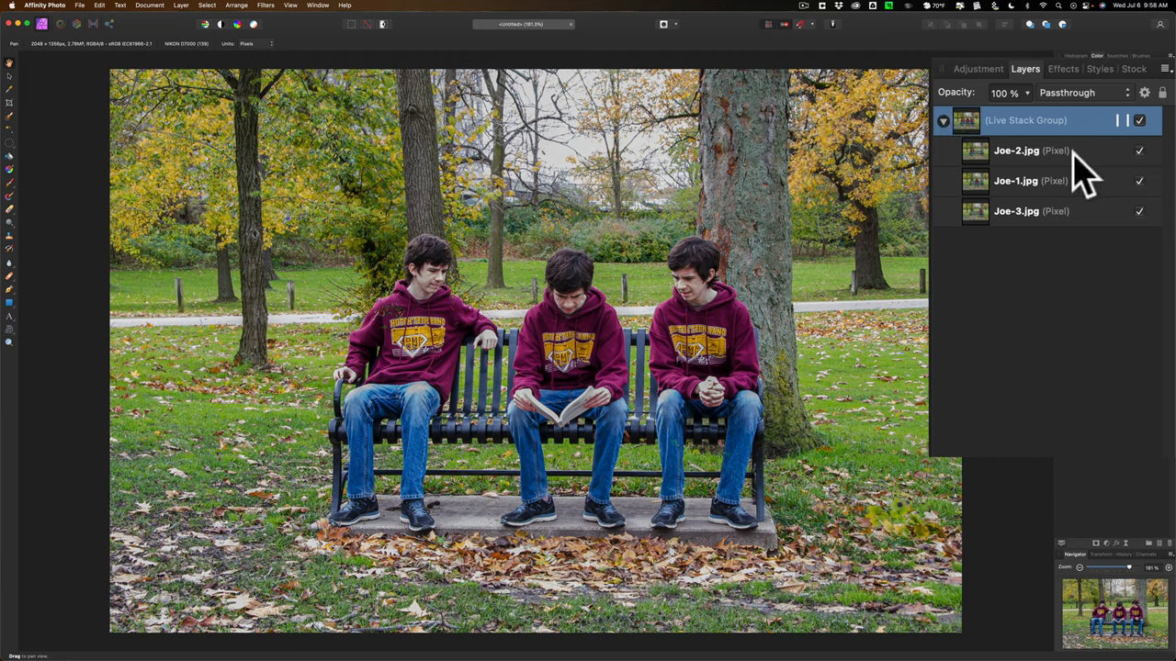
pyautogui.click(1016, 150)
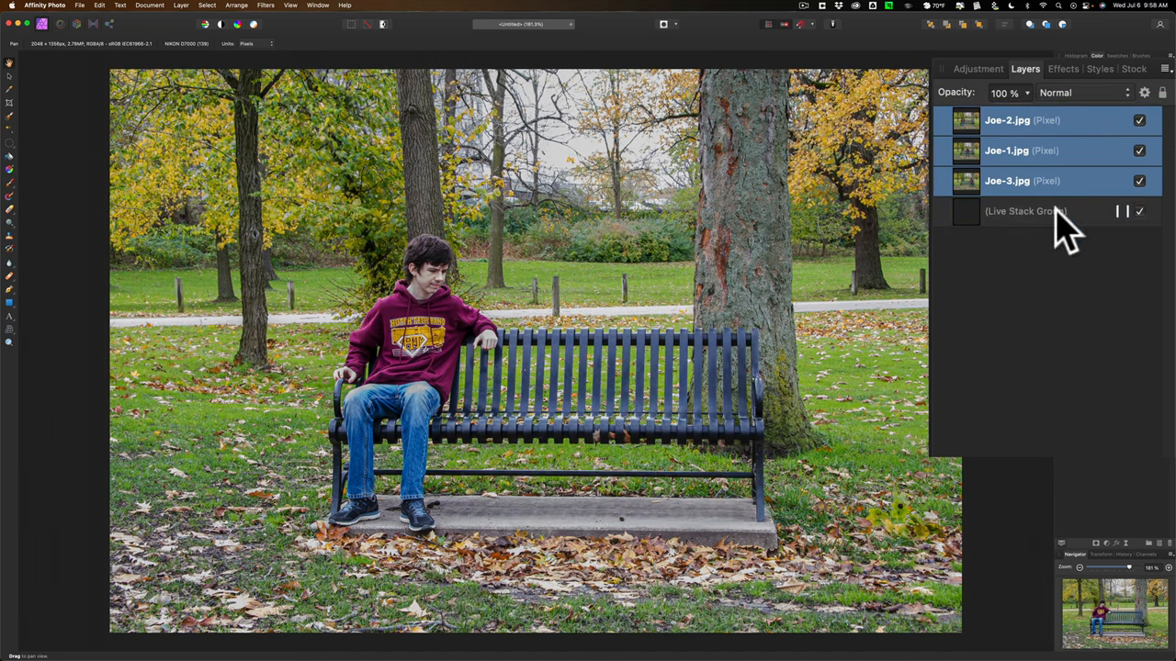
pyautogui.click(1029, 211)
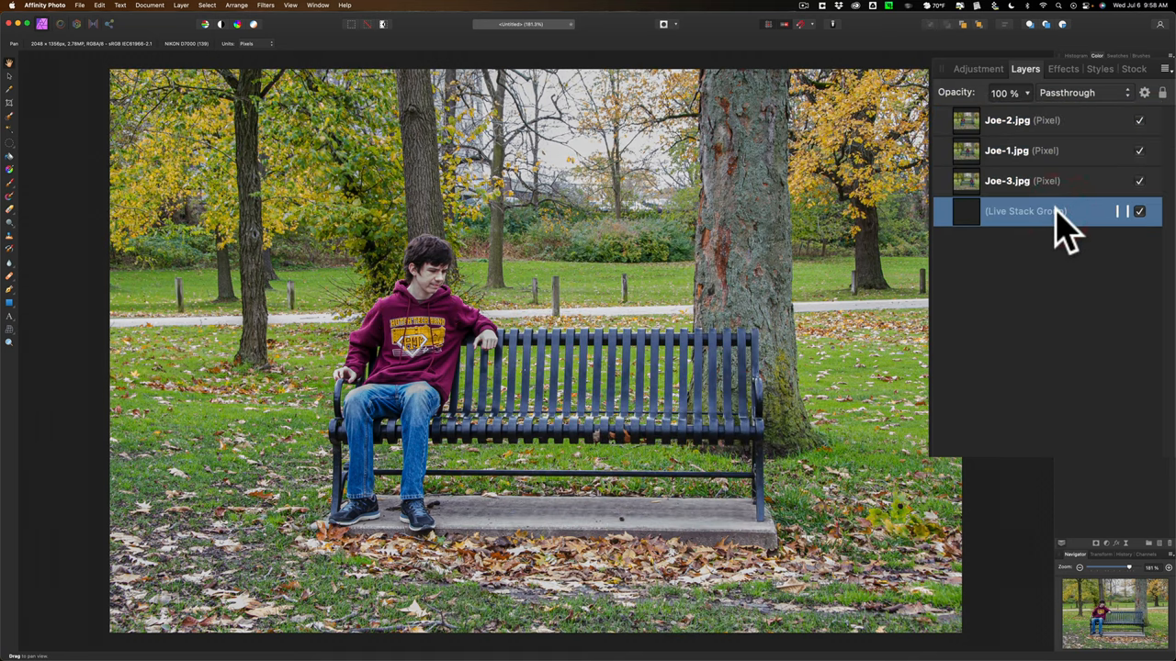
pyautogui.rightClick(1025, 211)
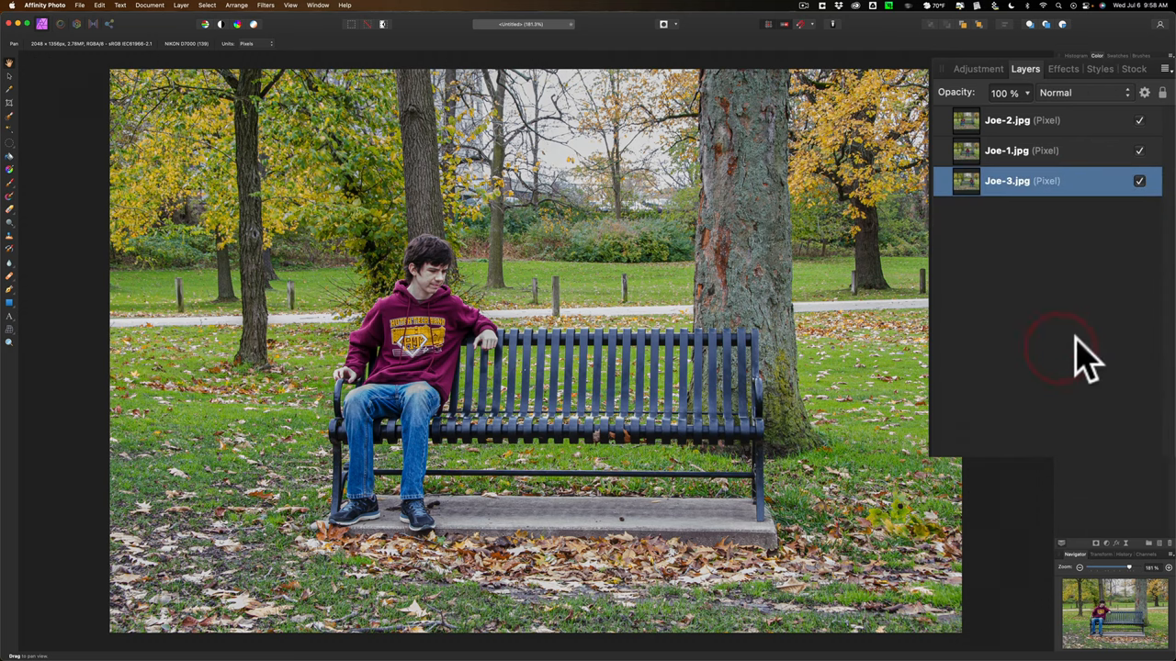
pyautogui.moveTo(1139, 147)
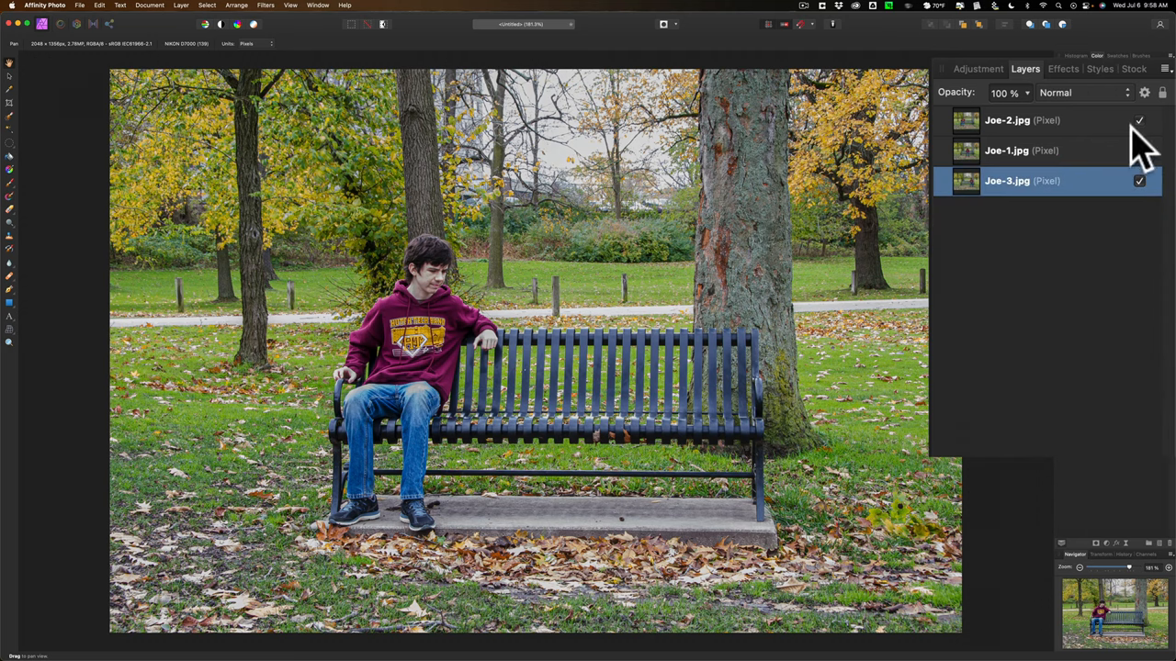
pyautogui.click(1139, 119)
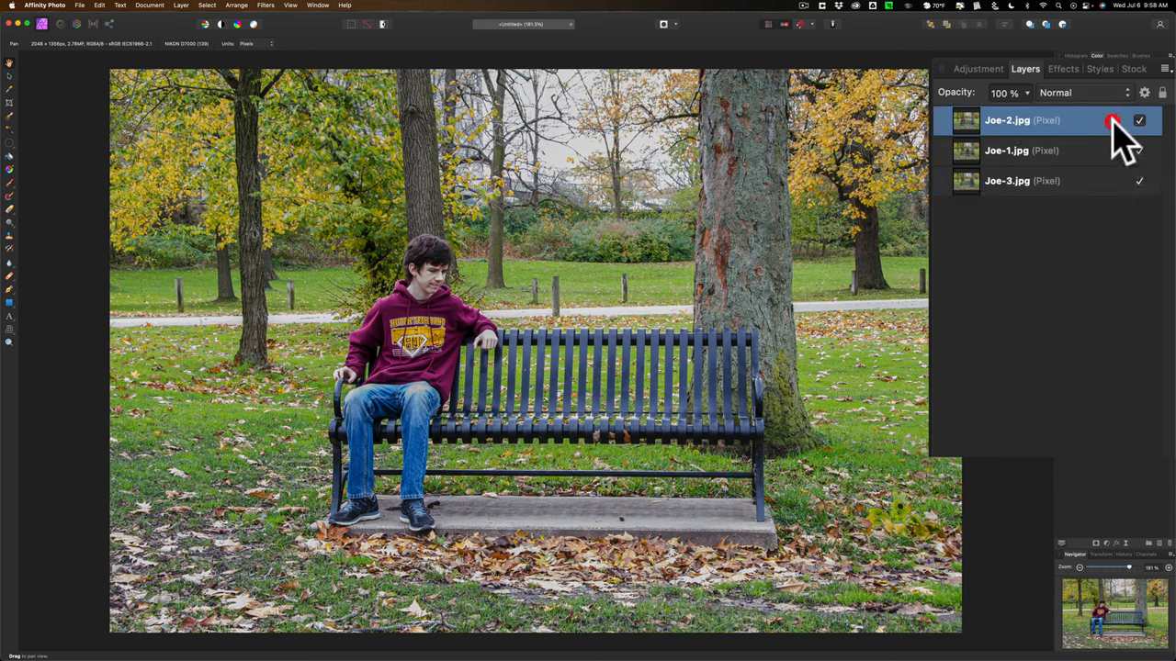
pyautogui.click(1138, 119)
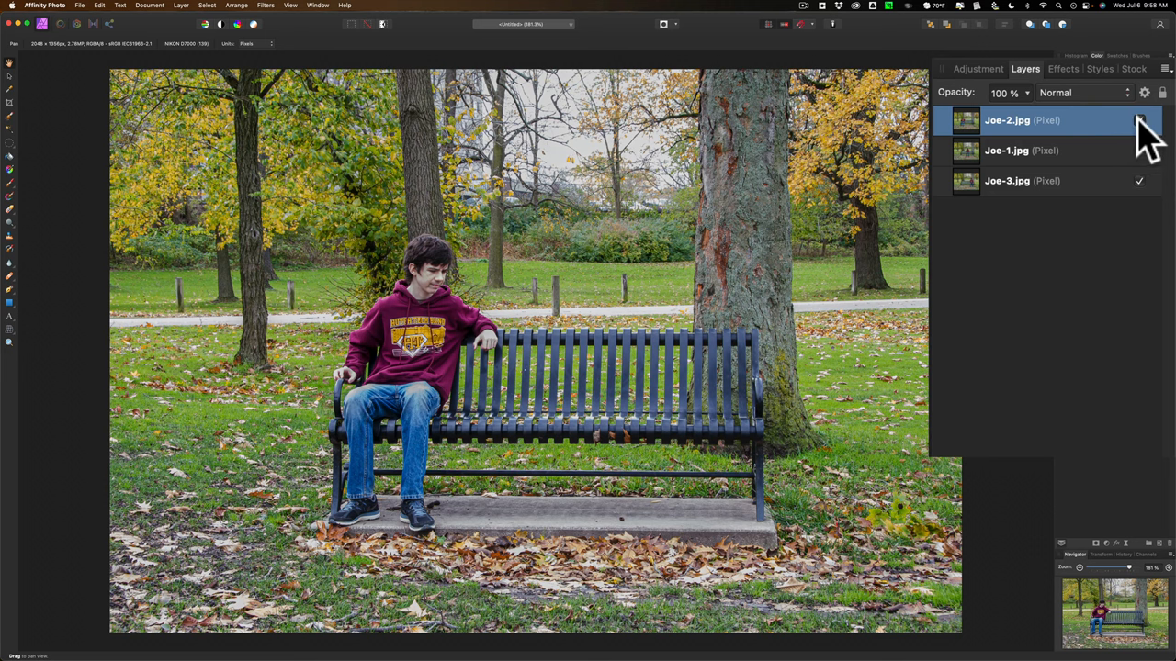
pyautogui.click(1139, 119)
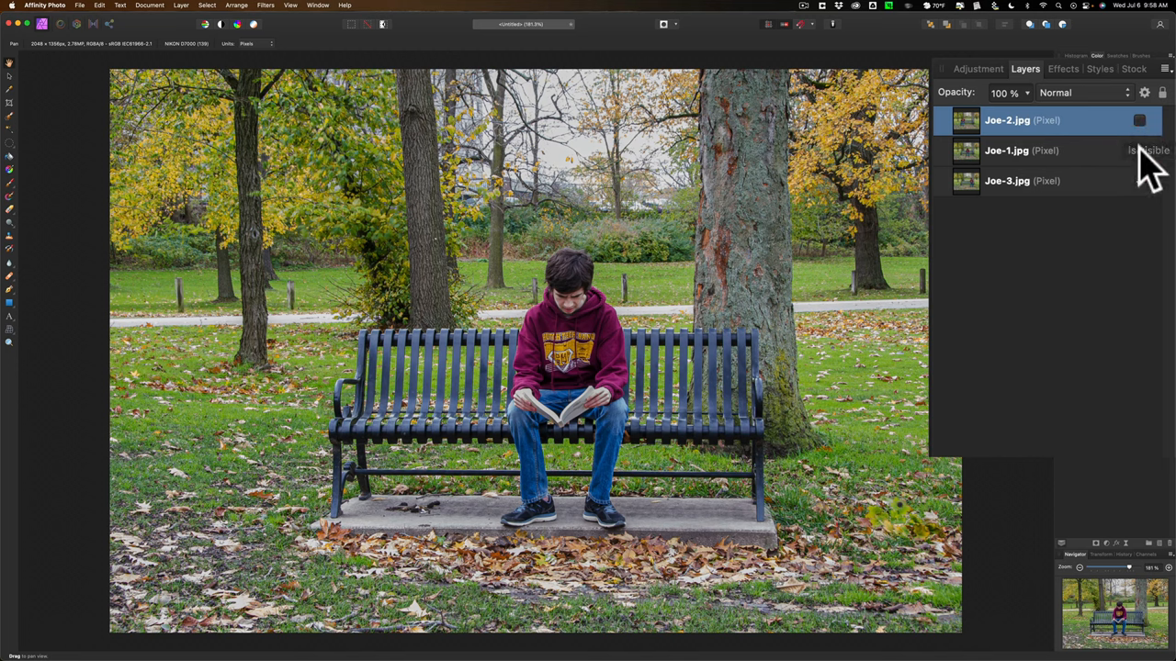
pyautogui.click(1139, 121)
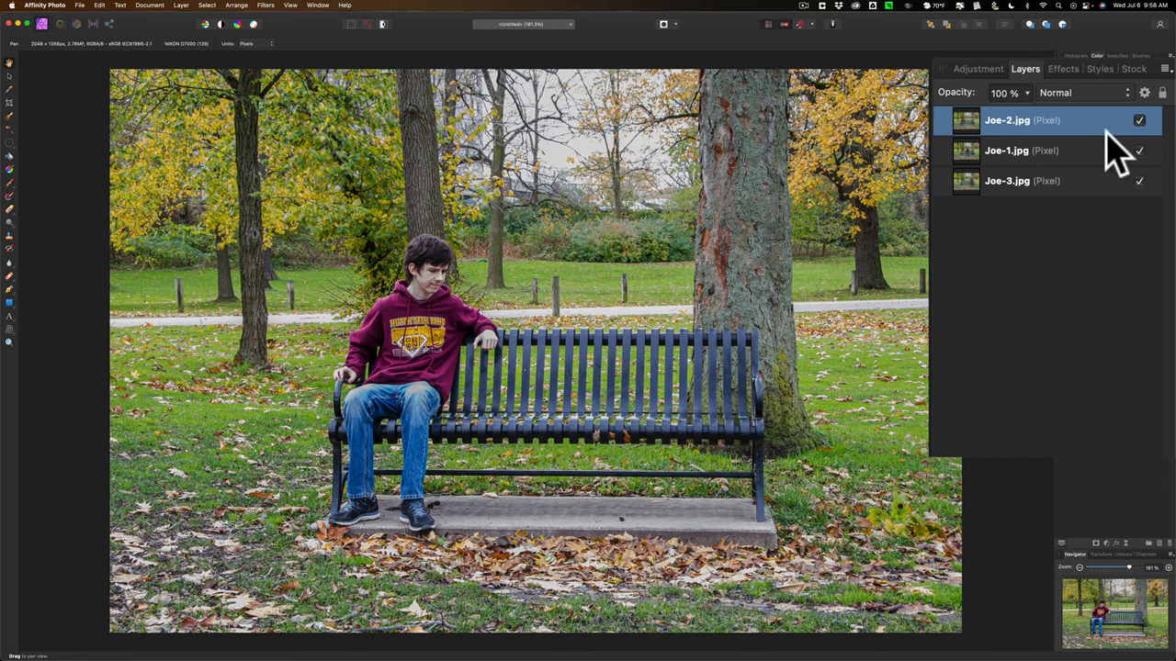
# - Hide Joe-2.jpg, compare Joe-1.jpg's visibility, and nest a new mask layer inside Joe-1.jpg
pyautogui.click(1139, 122)
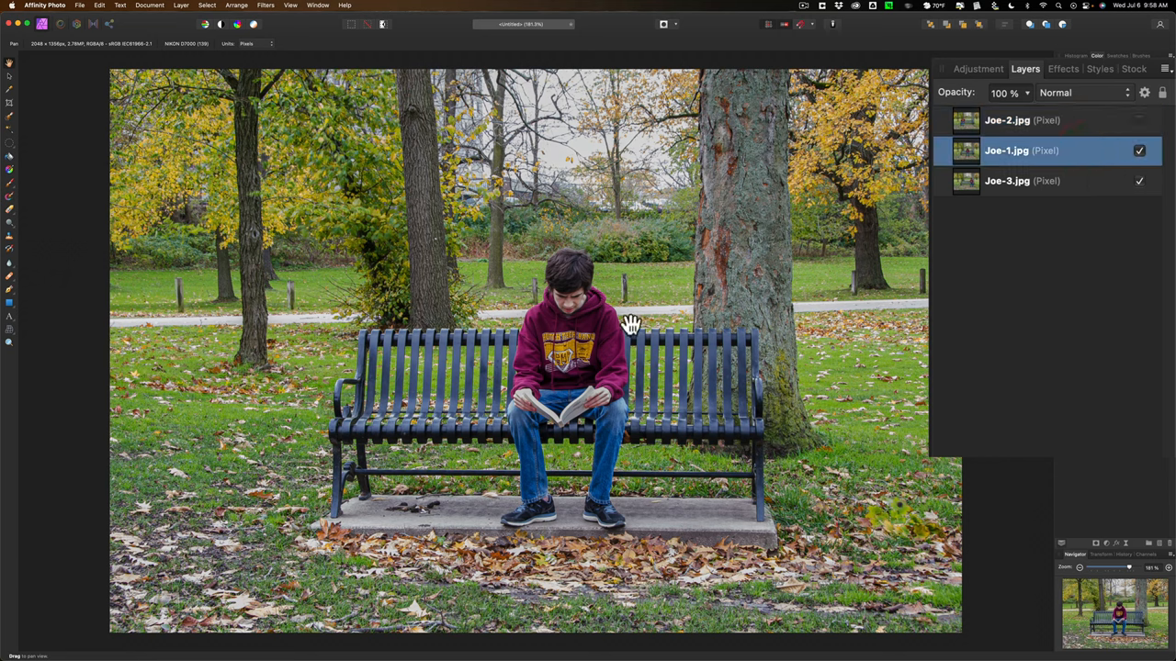
pyautogui.moveTo(566, 316)
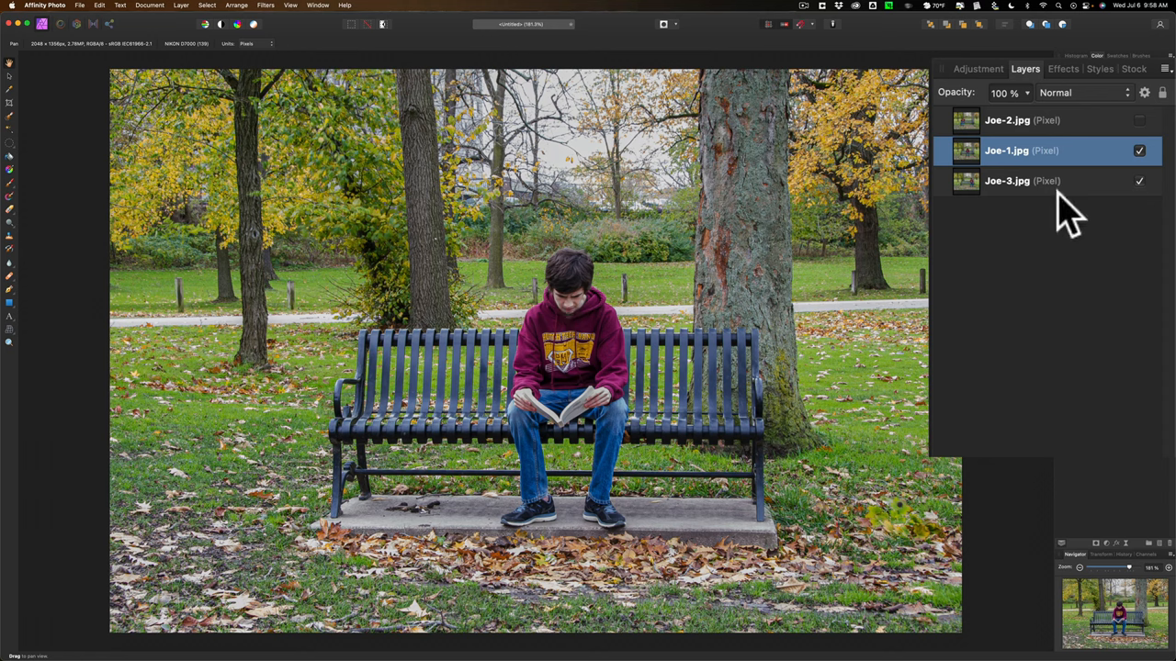
pyautogui.click(1139, 150)
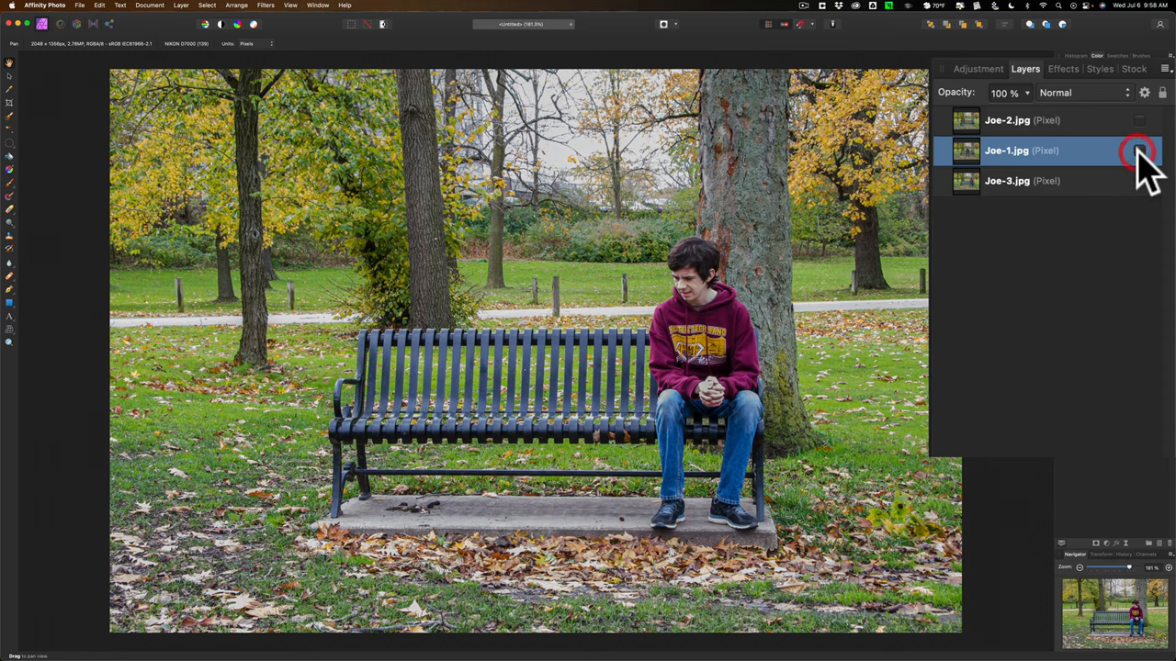
pyautogui.click(1139, 151)
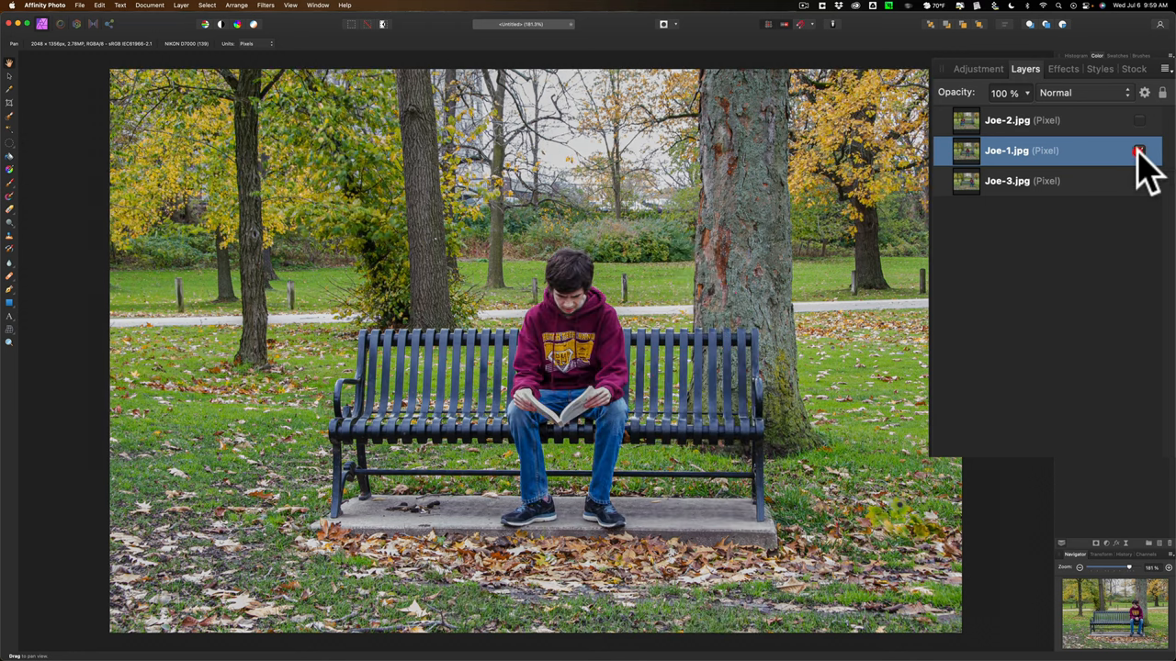
pyautogui.click(1139, 150)
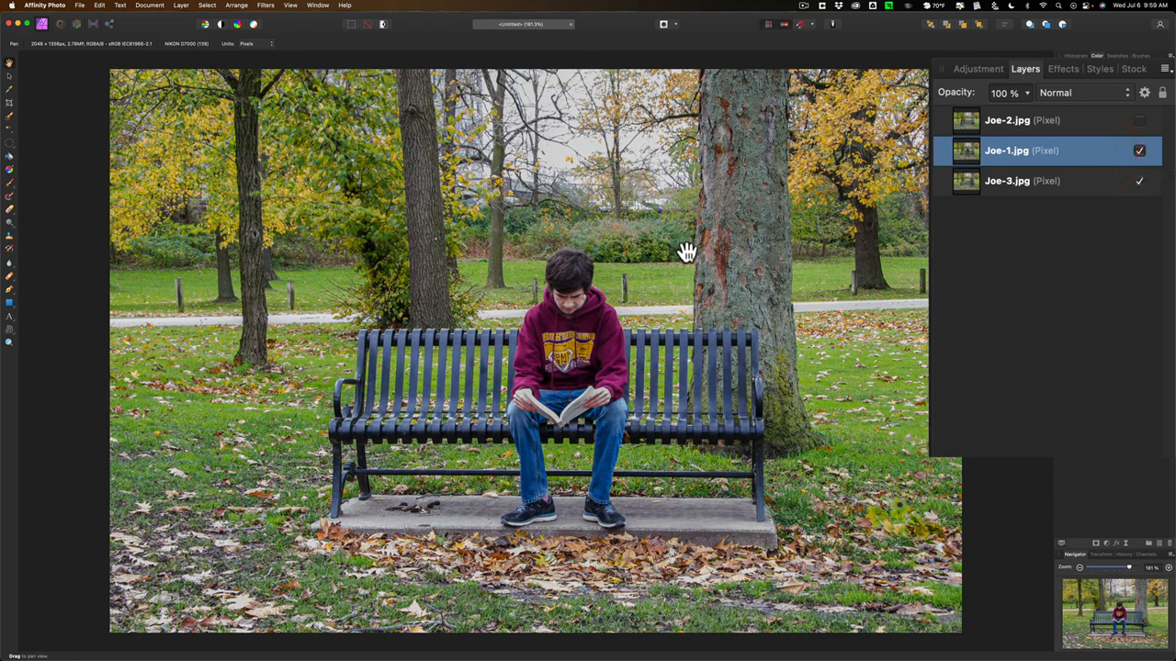
pyautogui.moveTo(687, 254); pyautogui.dragTo(696, 514)
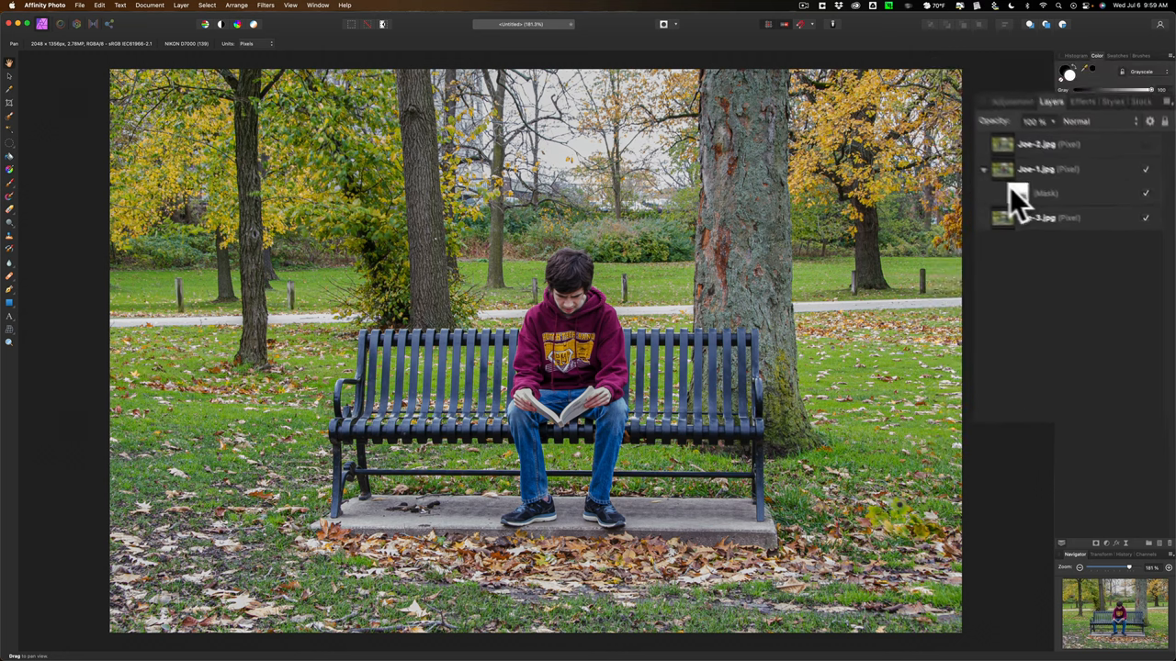
# - Ready the Paint Brush with 50% hardness and black as the primary colour
pyautogui.press('b')
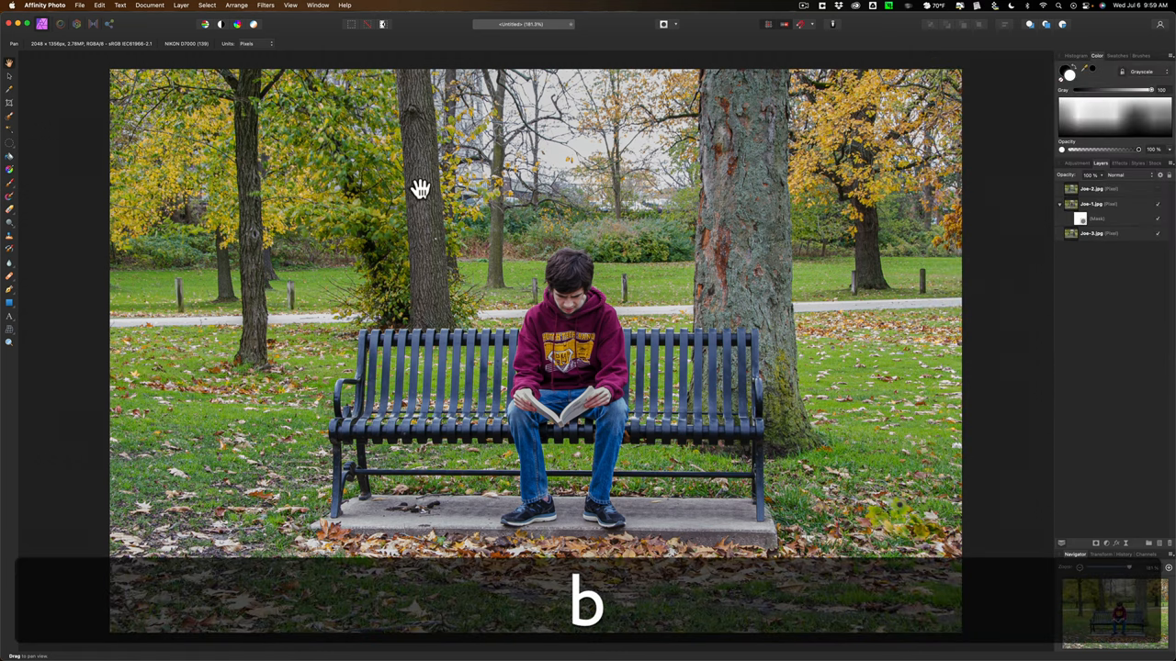
pyautogui.press('b')
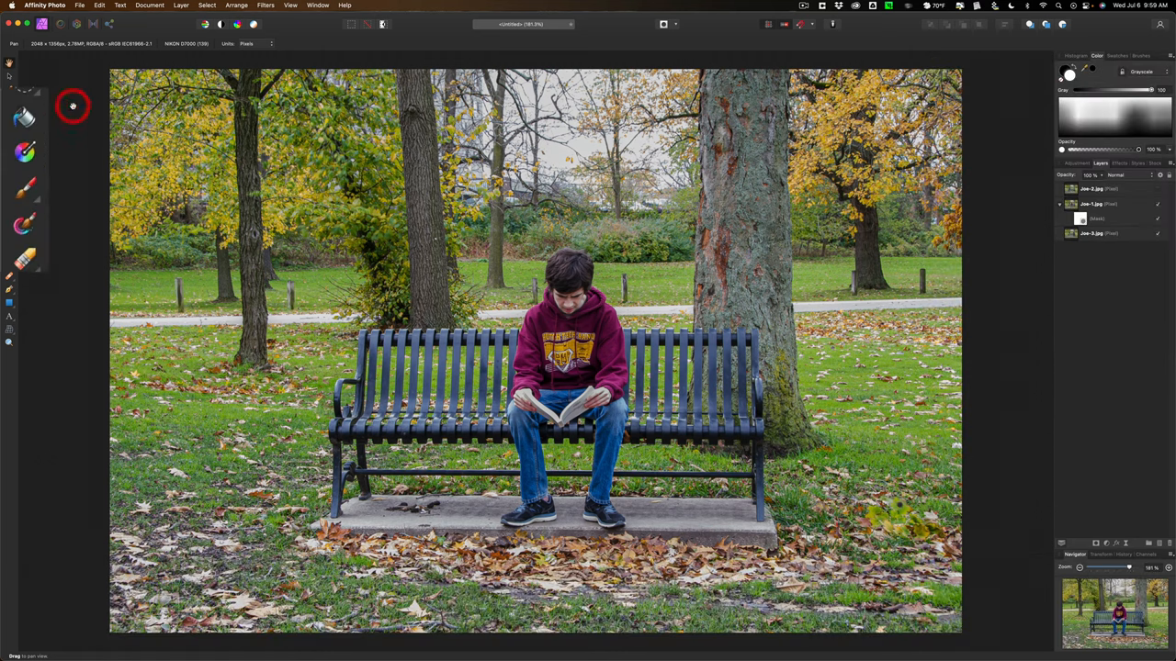
pyautogui.click(26, 187)
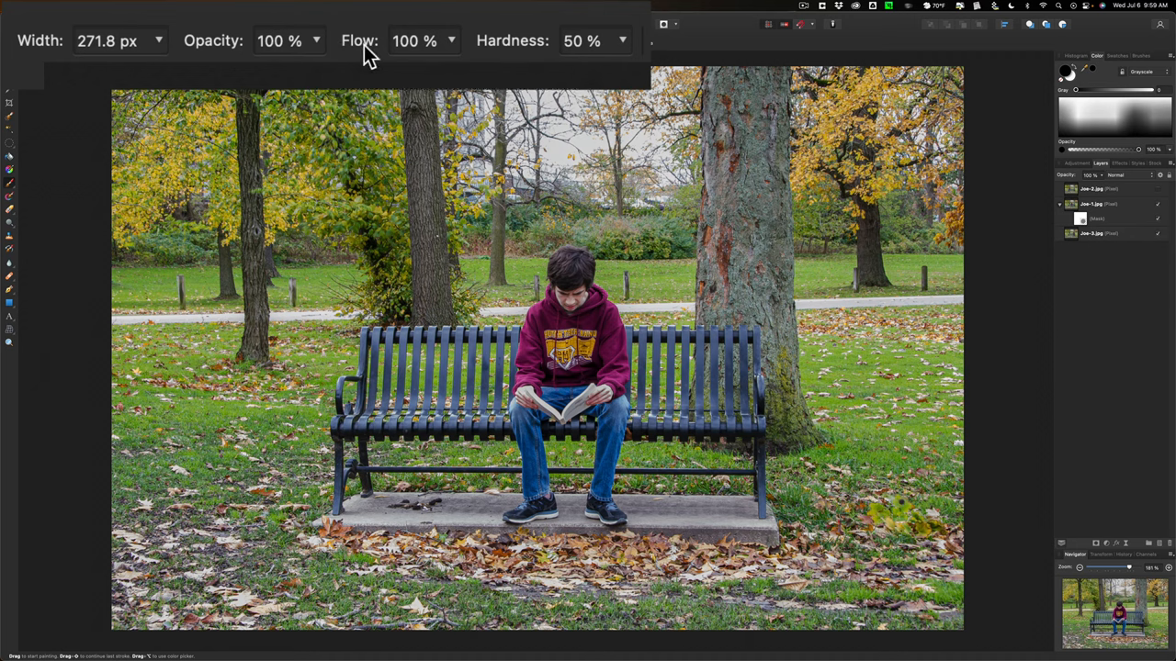
pyautogui.moveTo(584, 51)
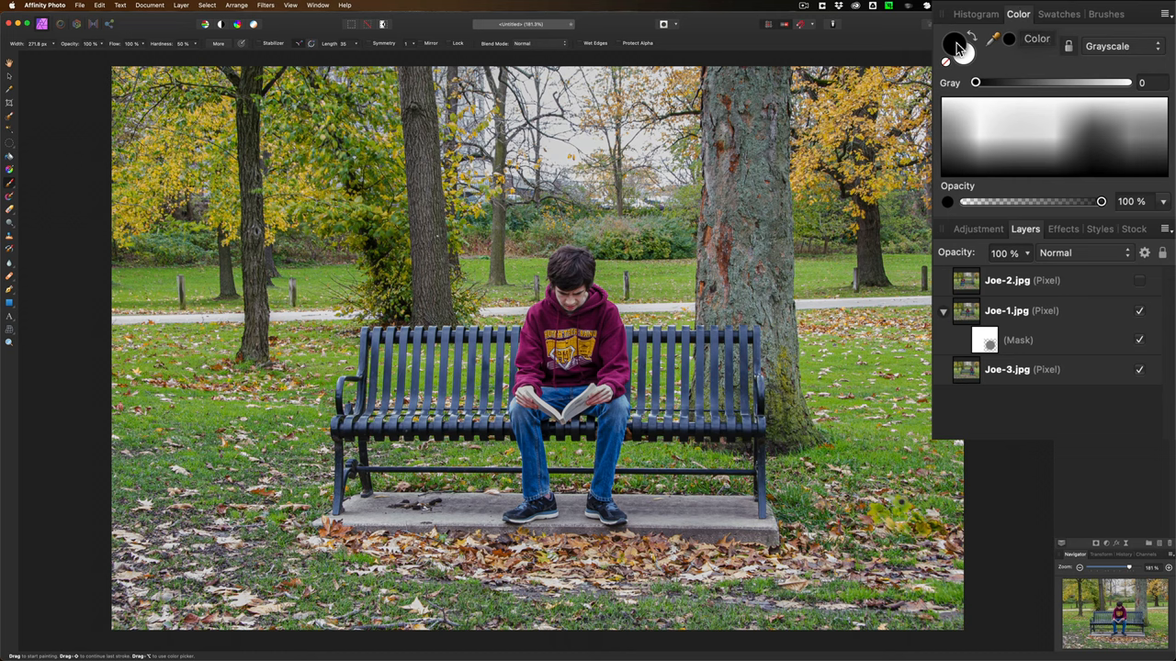
pyautogui.click(955, 48)
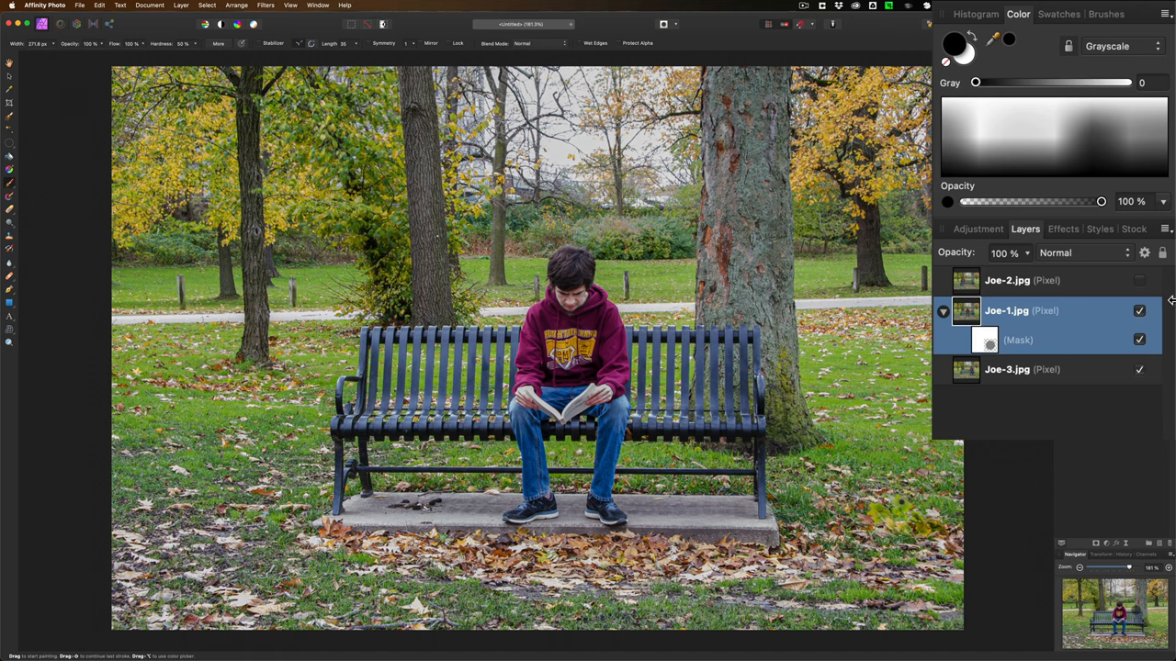
# - Paint black on Joe-1.jpg's mask over the bench's right side to reveal the Joe-3.jpg boy
pyautogui.click(985, 340)
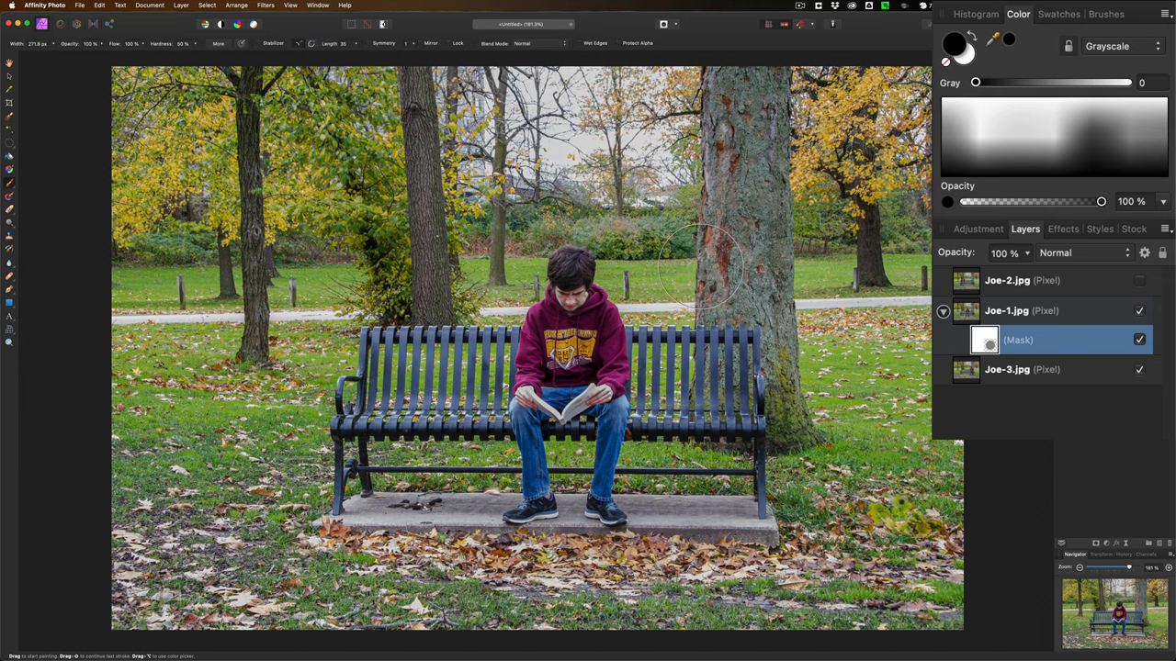
pyautogui.moveTo(702, 276); pyautogui.dragTo(698, 313)
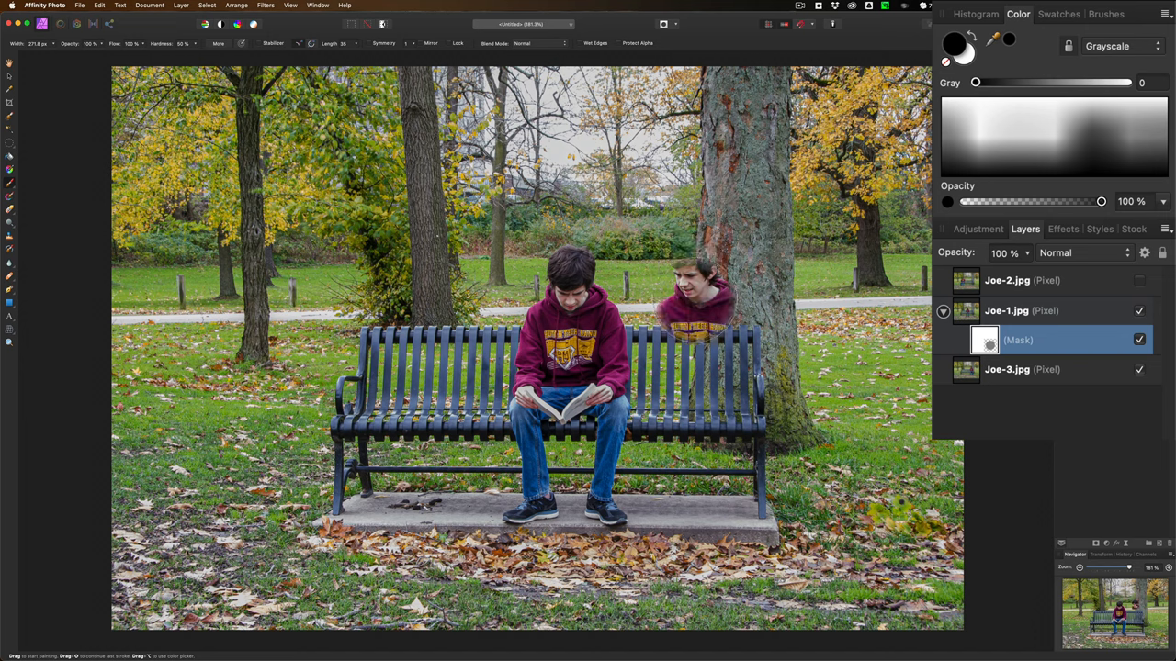
pyautogui.moveTo(698, 276); pyautogui.dragTo(707, 339)
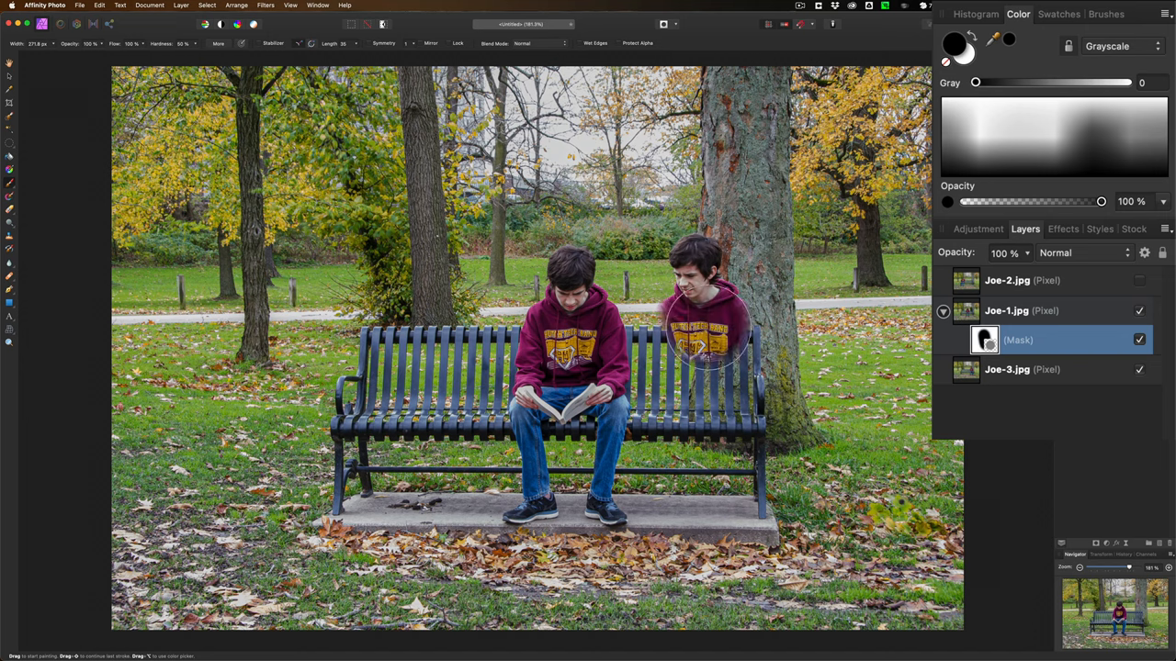
pyautogui.moveTo(708, 330); pyautogui.dragTo(744, 431)
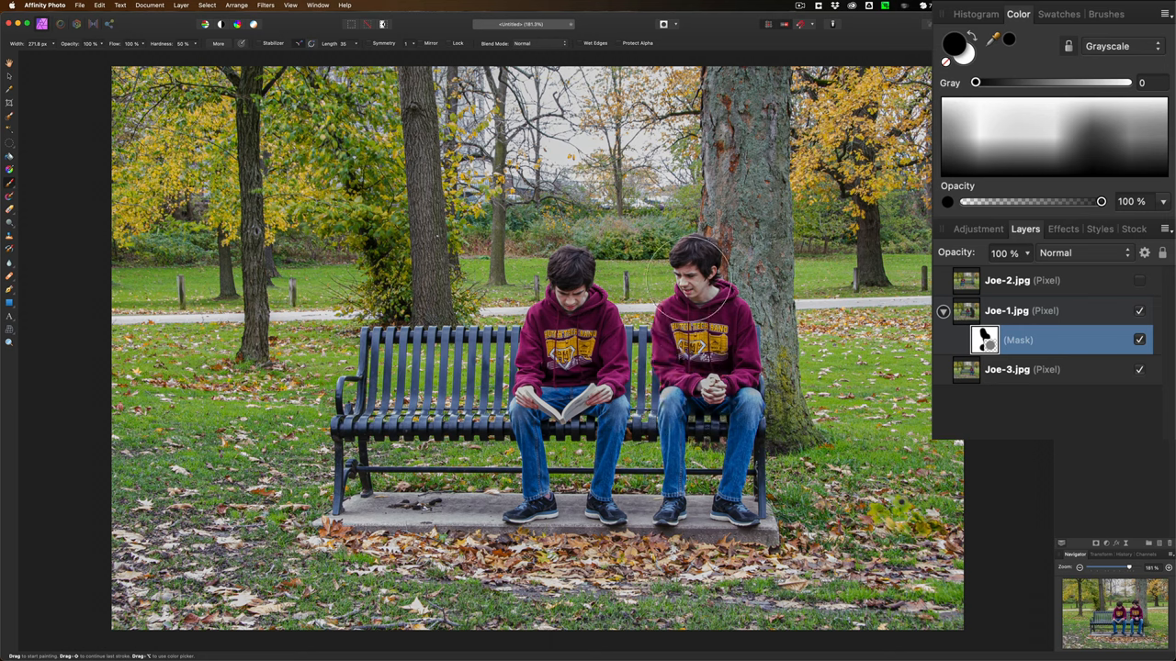
pyautogui.moveTo(744, 450)
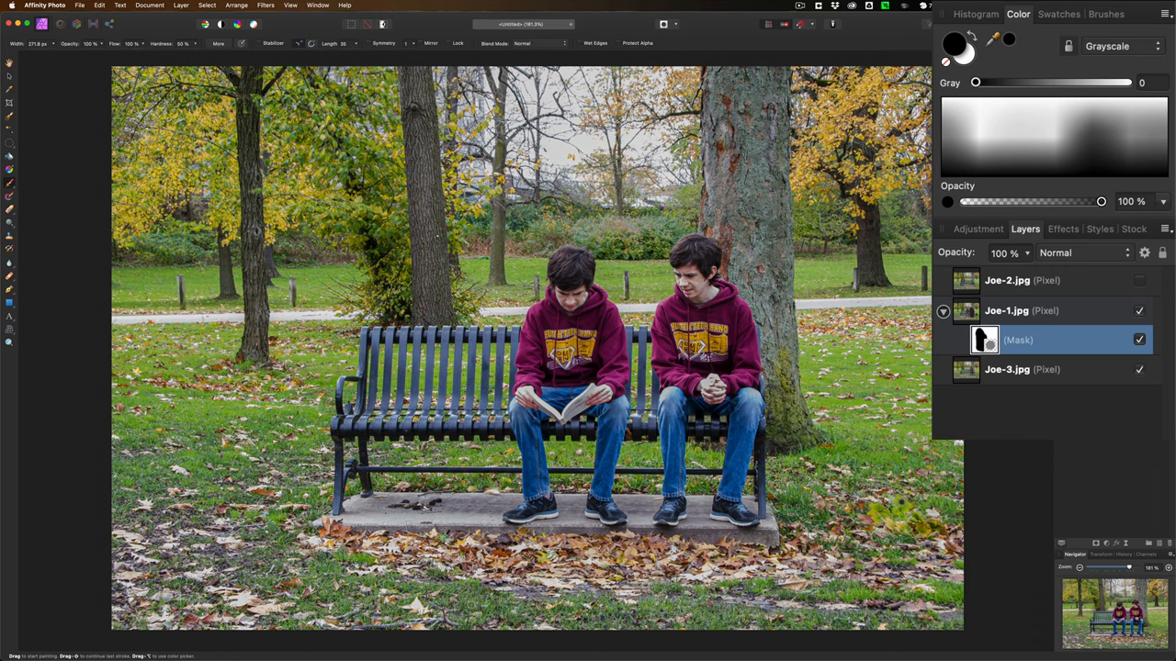
# - Show Joe-2.jpg again and give it its own mask so the left-seated boy joins the others
pyautogui.click(1020, 279)
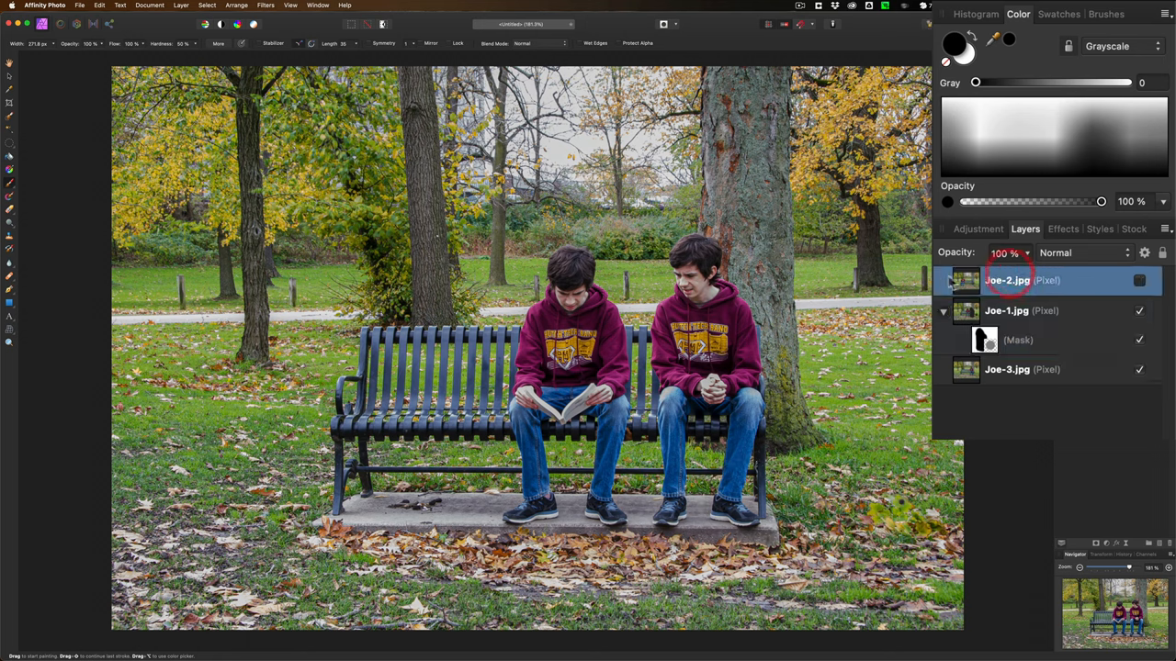
pyautogui.click(1139, 279)
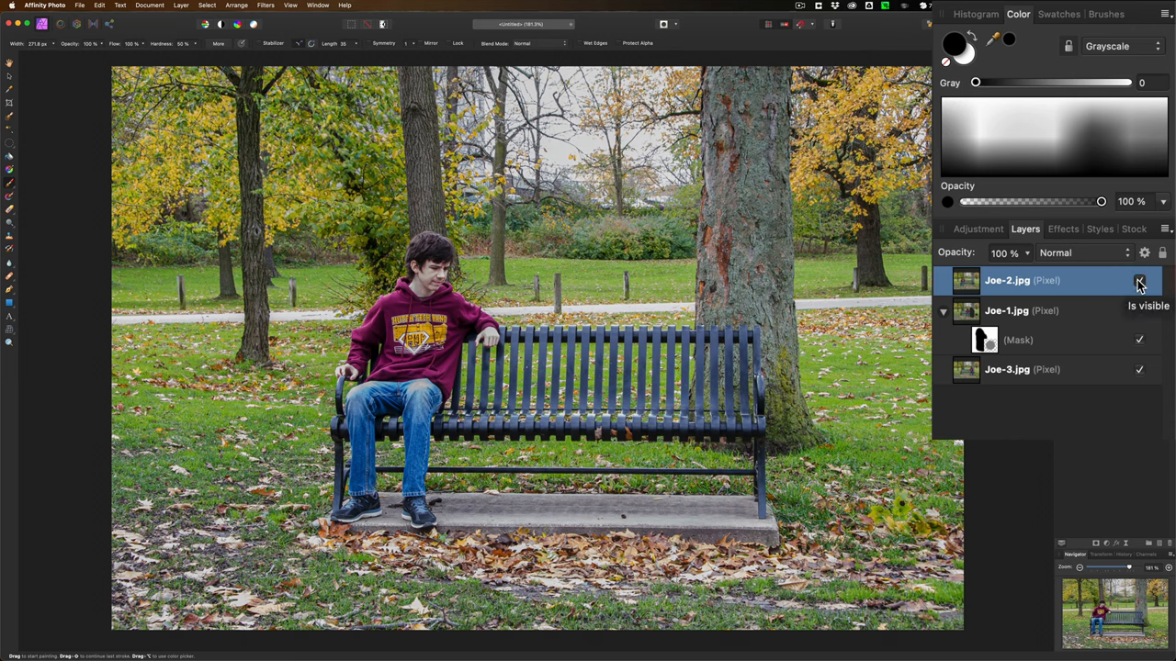
pyautogui.click(1138, 279)
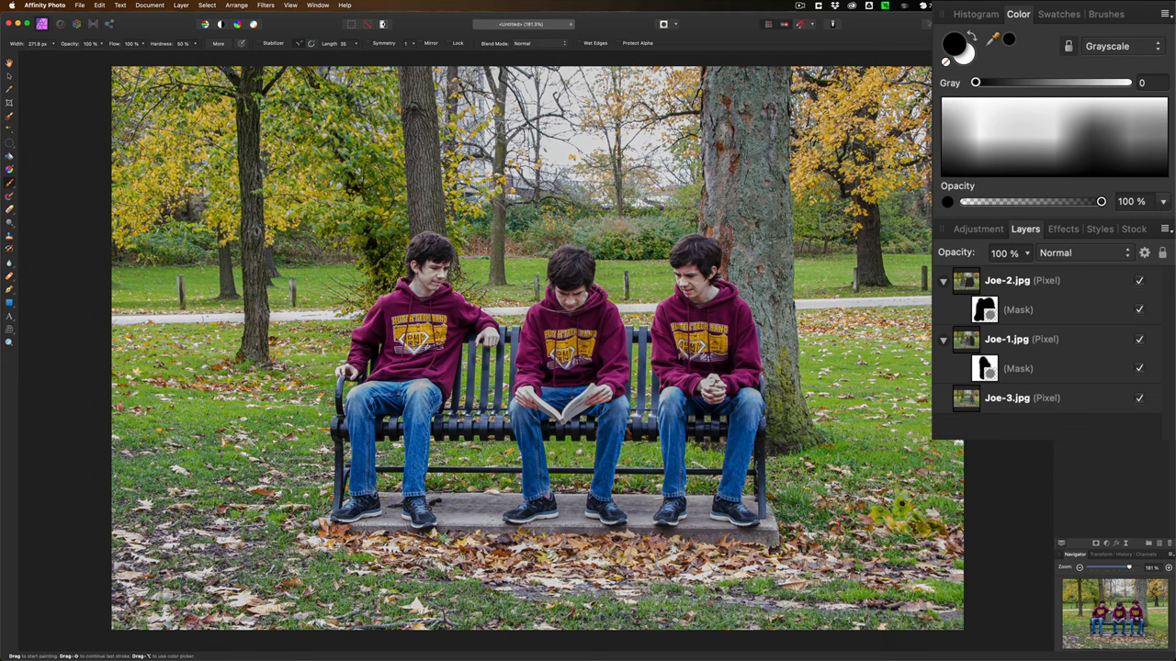
# - Mask out the left boy's head on Joe-2 so the tree trunk shows through
pyautogui.moveTo(431, 266); pyautogui.dragTo(377, 276)
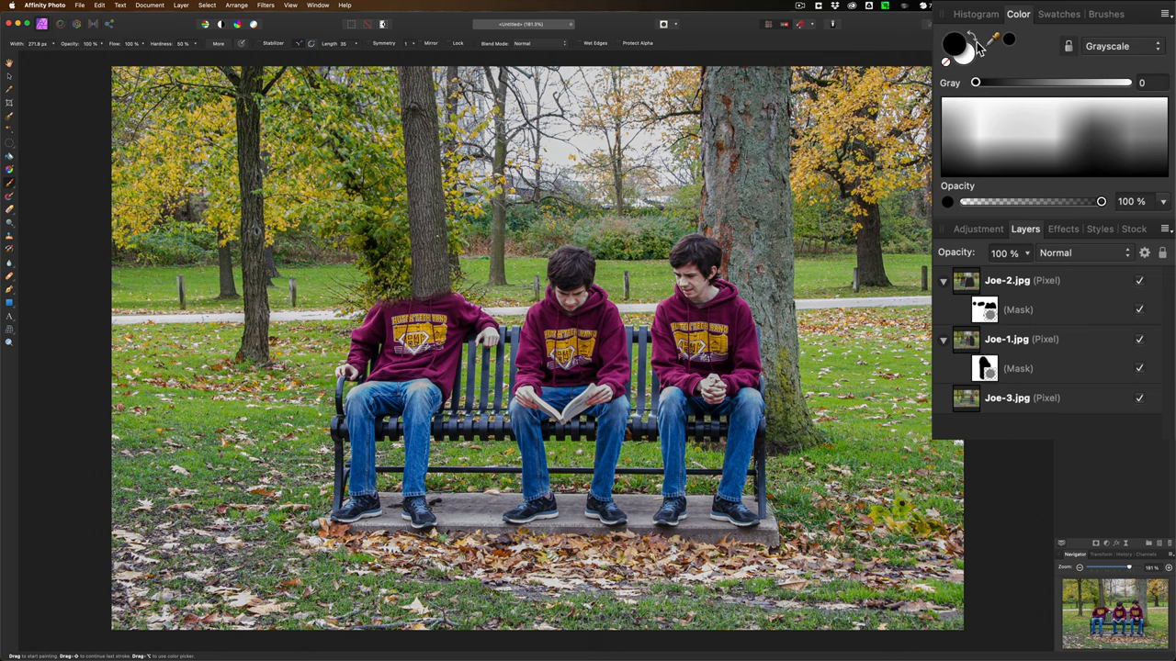
pyautogui.moveTo(973, 47)
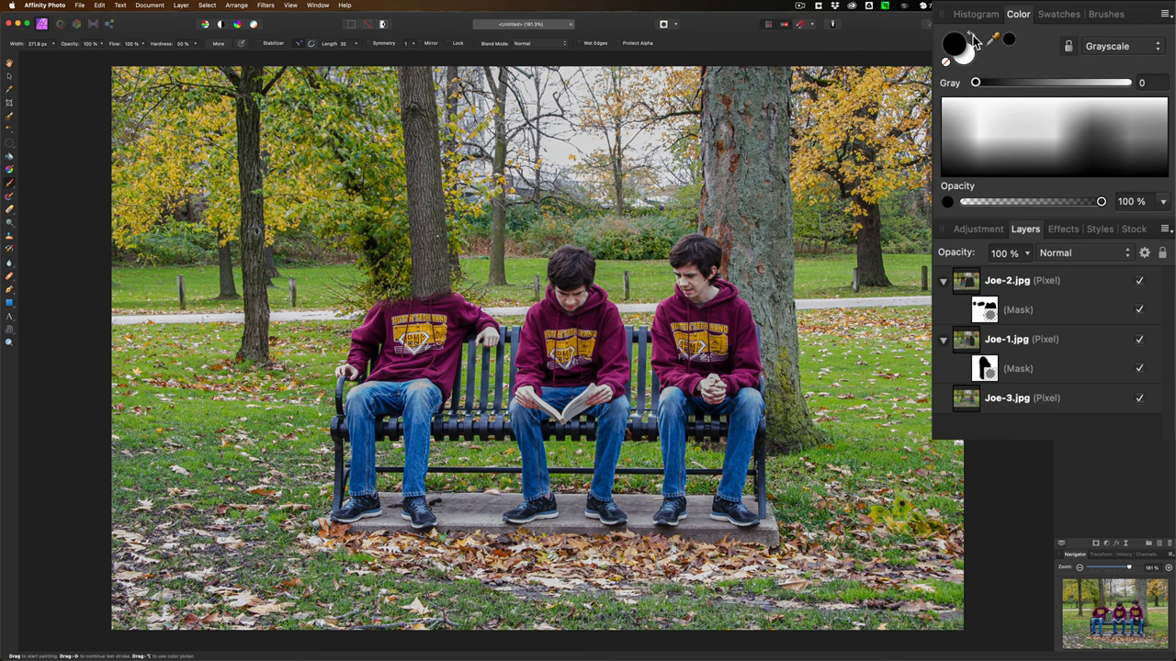